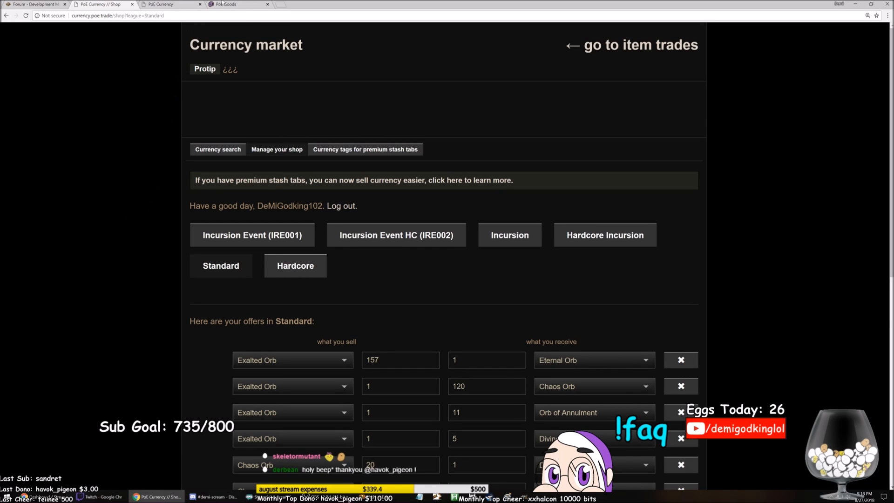
Switch to the 'Forum - Development Manifesto' tab showing the Delve Balance Changes thread
left_click(38, 4)
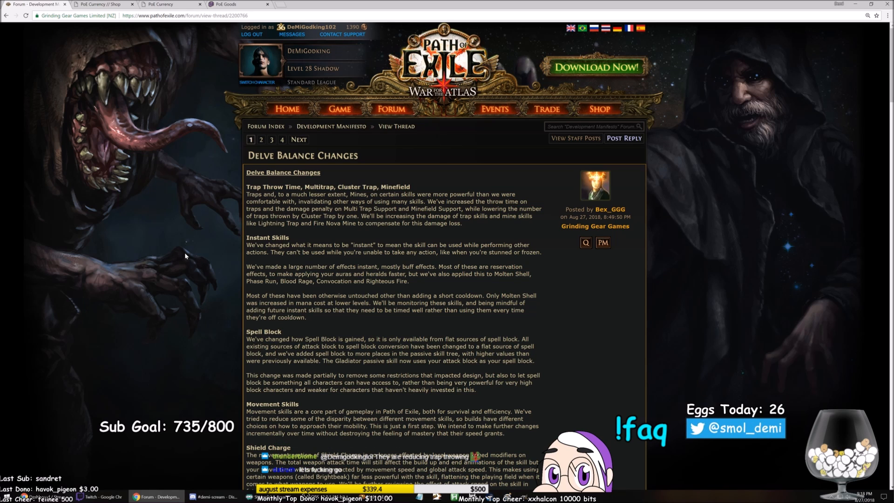
mouse_move(182, 257)
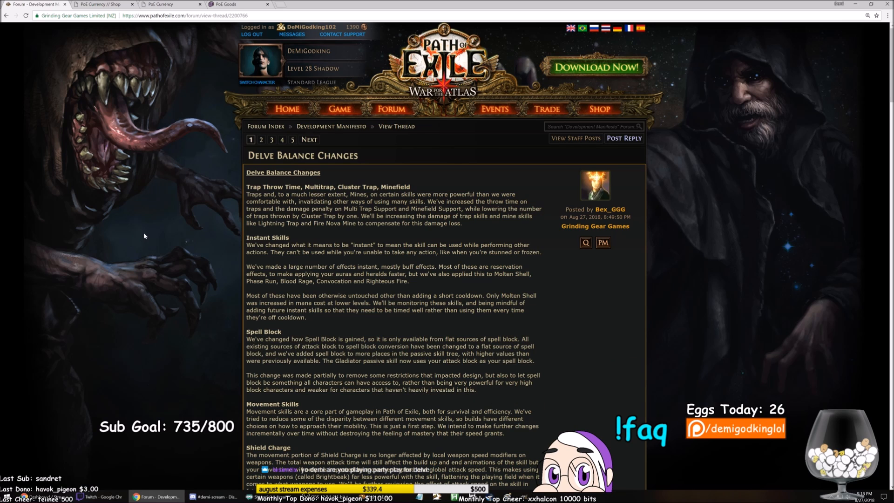
mouse_move(147, 240)
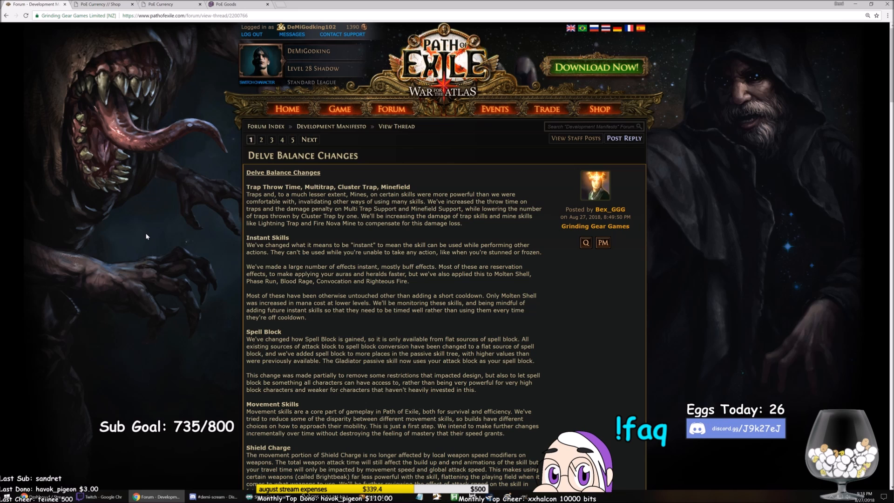
mouse_move(148, 240)
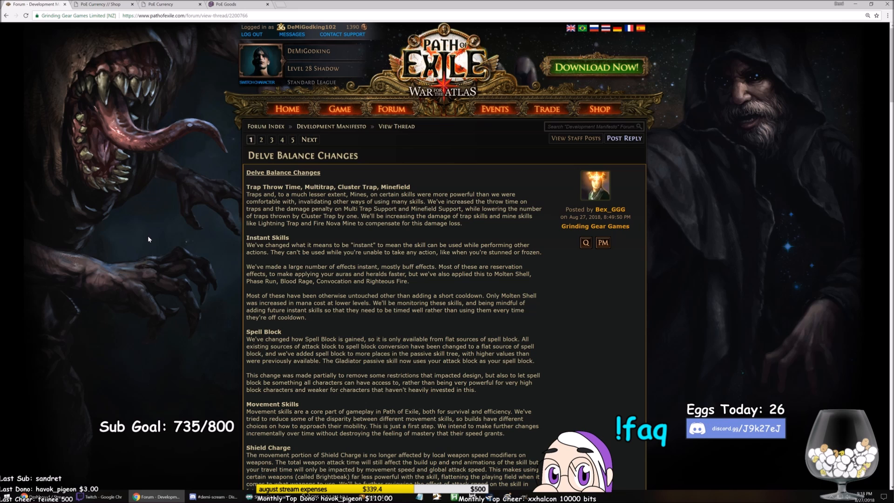
mouse_move(159, 240)
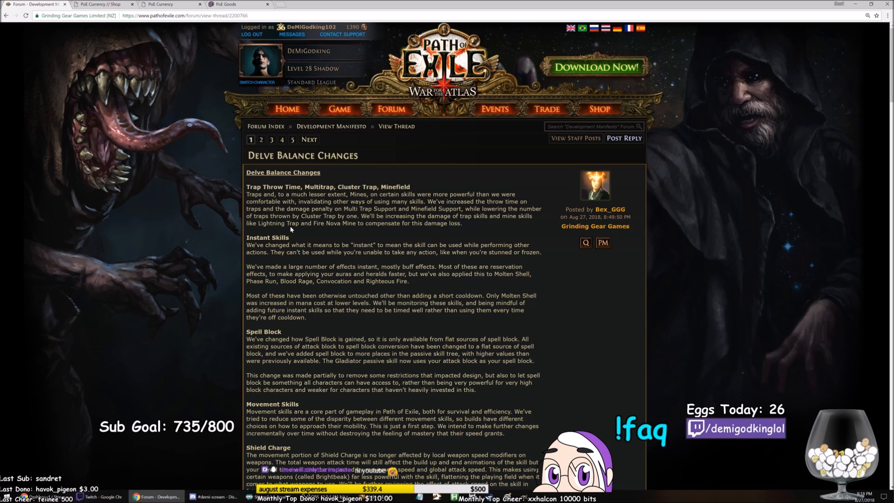
mouse_move(186, 224)
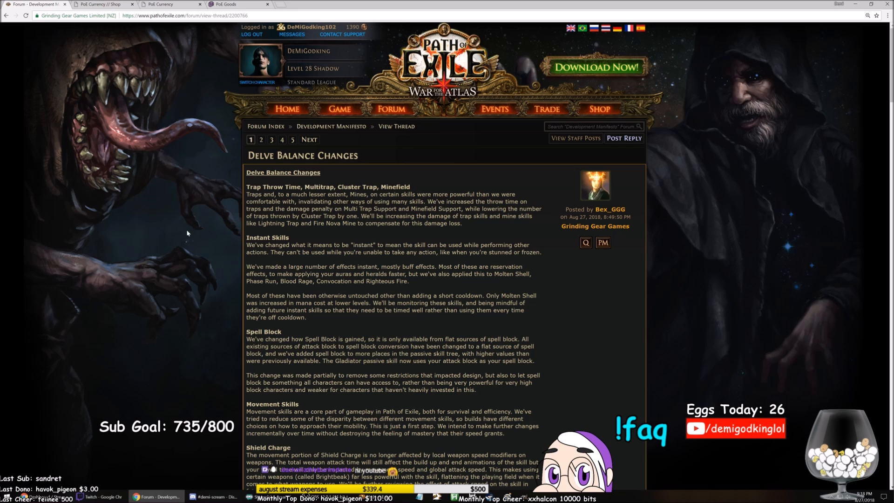
mouse_move(182, 245)
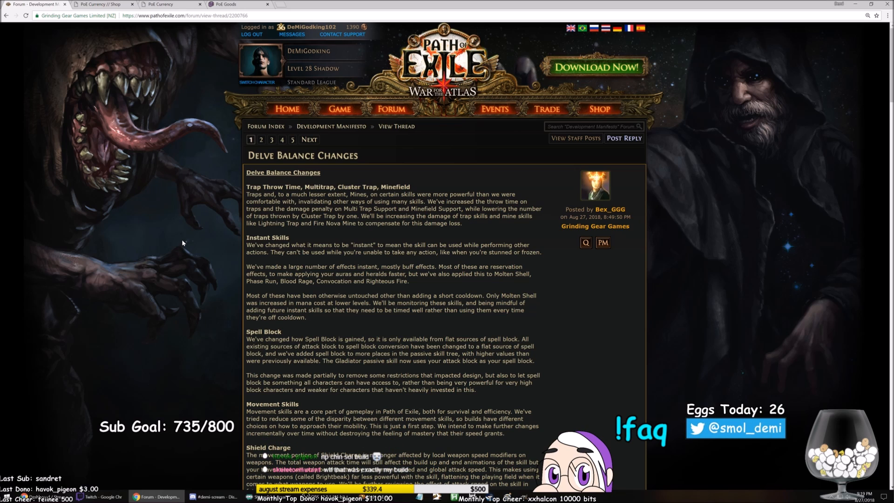
mouse_move(196, 237)
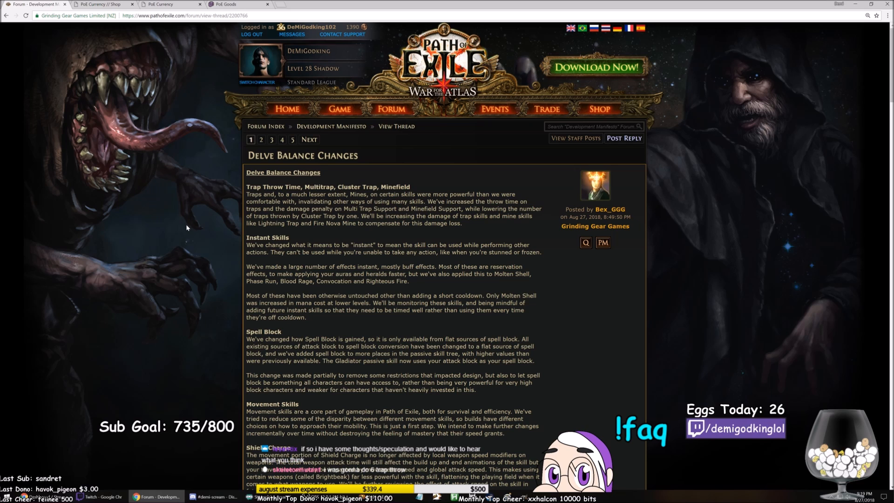
mouse_move(186, 231)
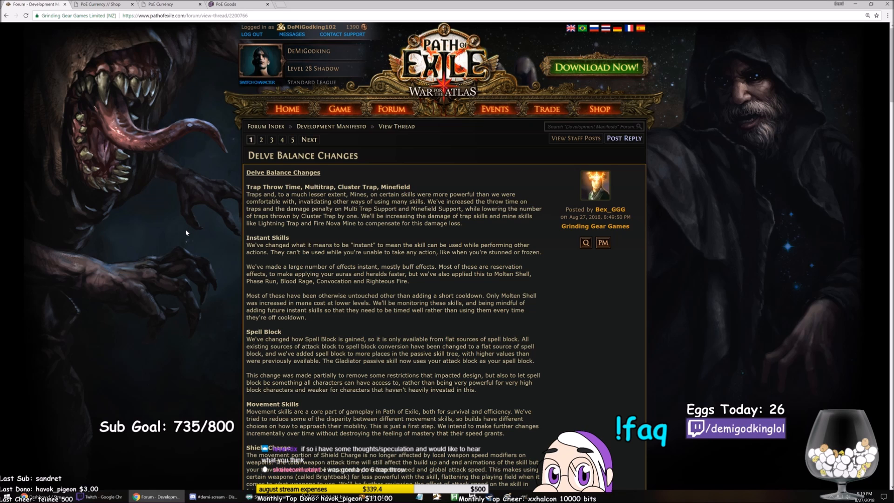
scroll("down", 3)
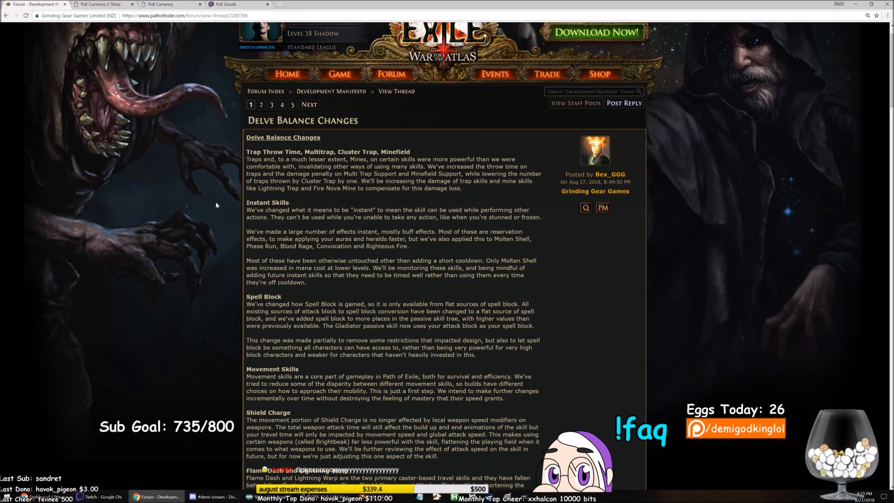
mouse_move(215, 217)
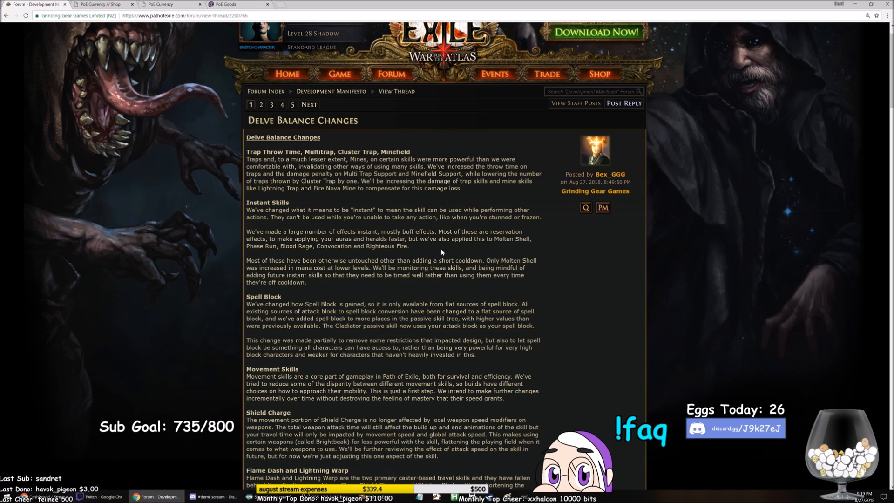
double_click(261, 246)
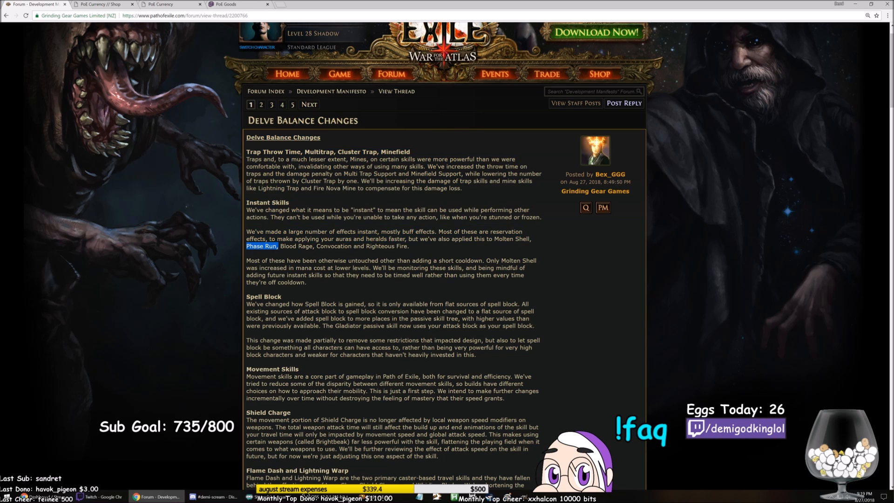
double_click(333, 246)
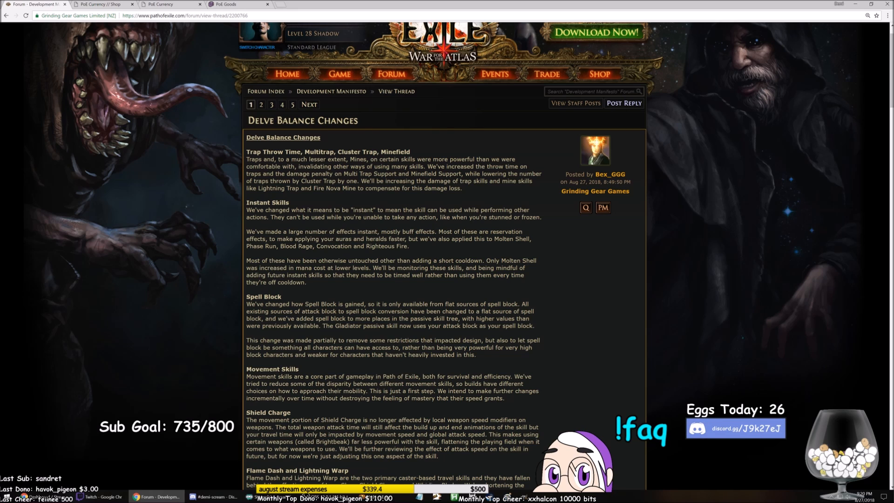
left_click_drag(246, 261, 358, 261)
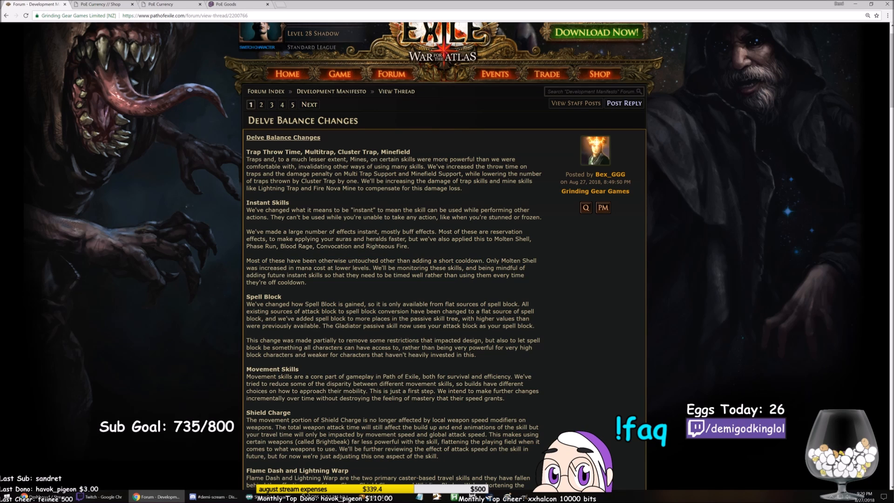
left_click_drag(484, 261, 376, 269)
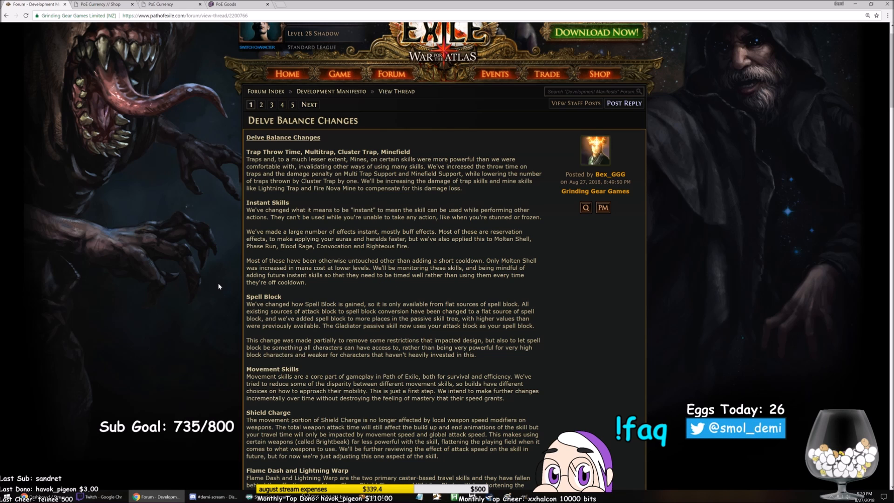
scroll("down", 3)
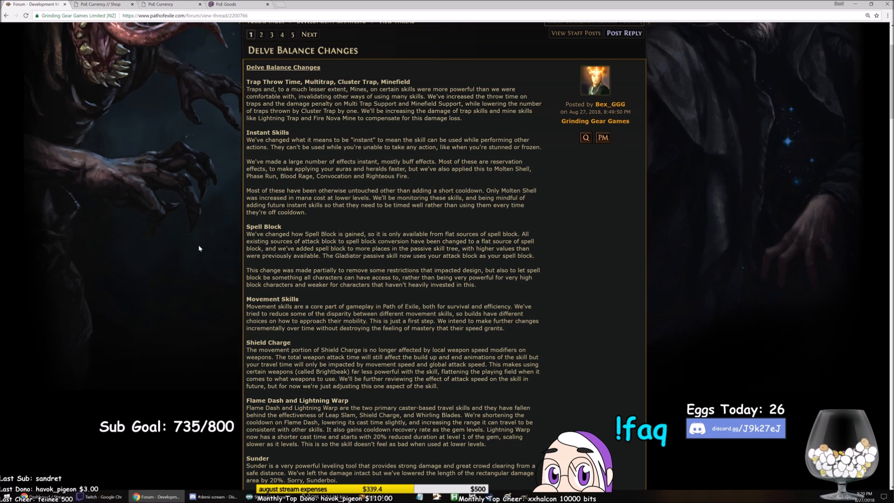
mouse_move(197, 249)
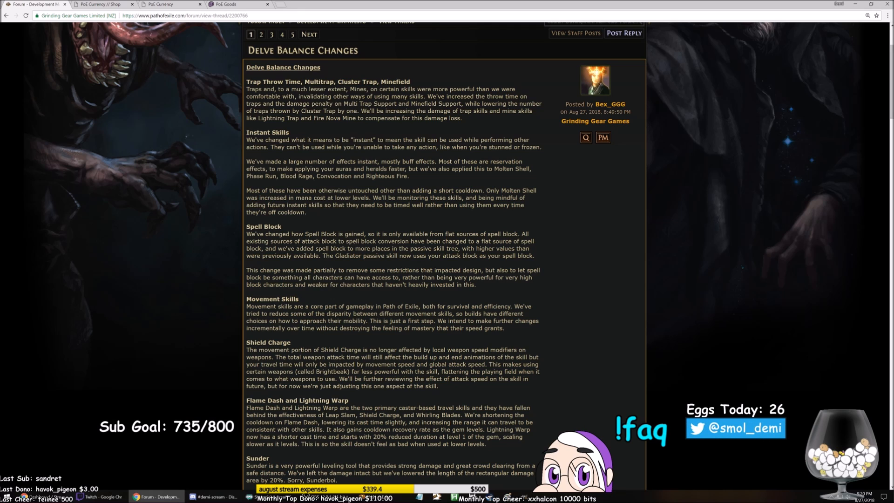
left_click_drag(245, 234, 321, 255)
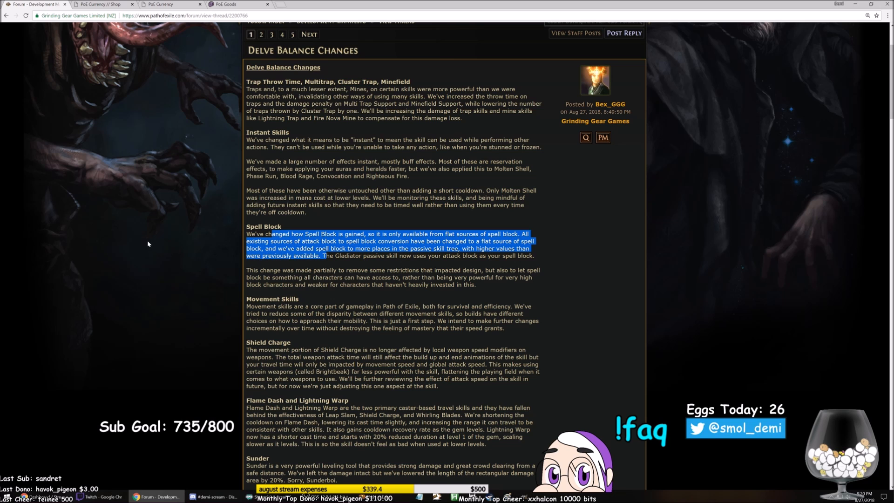
scroll("down", 3)
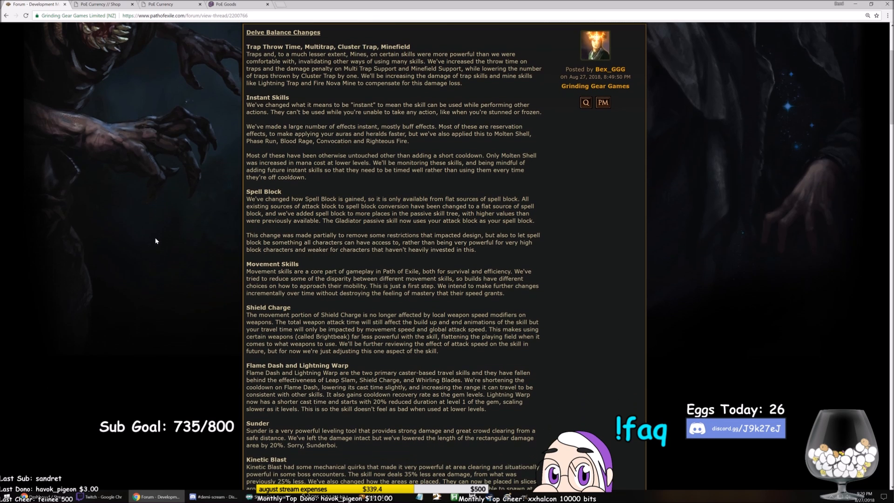
scroll("down", 3)
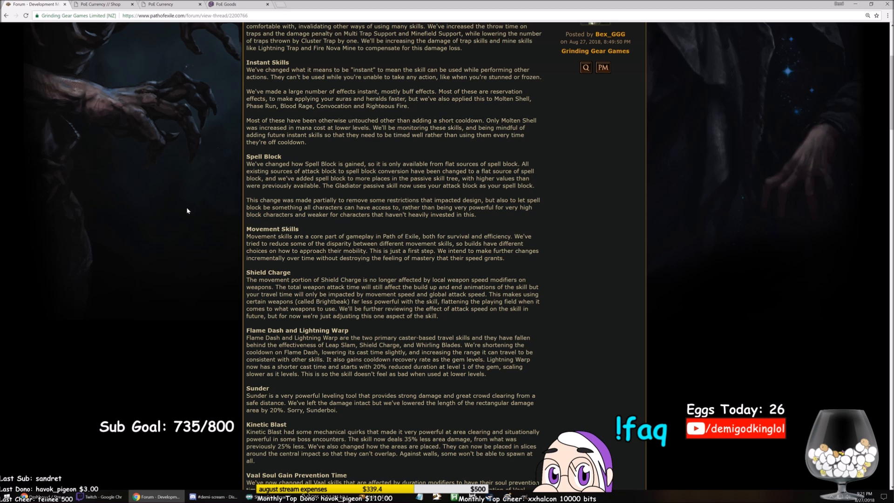
mouse_move(186, 203)
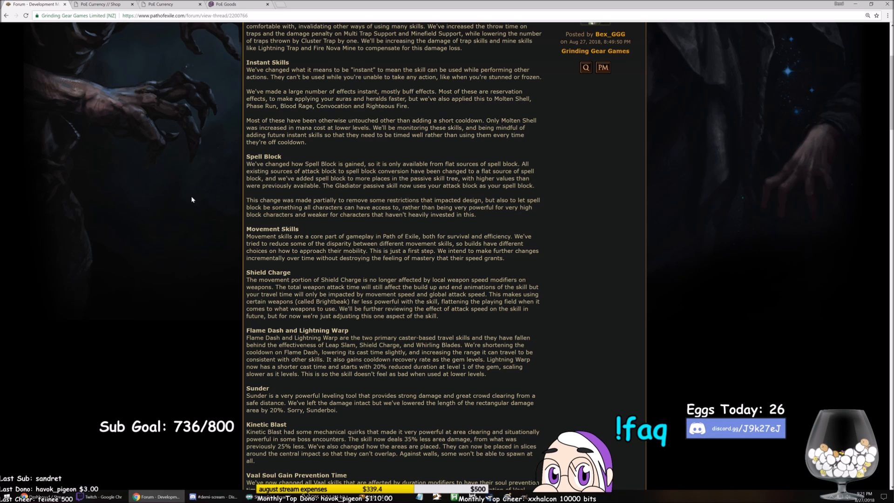
mouse_move(190, 199)
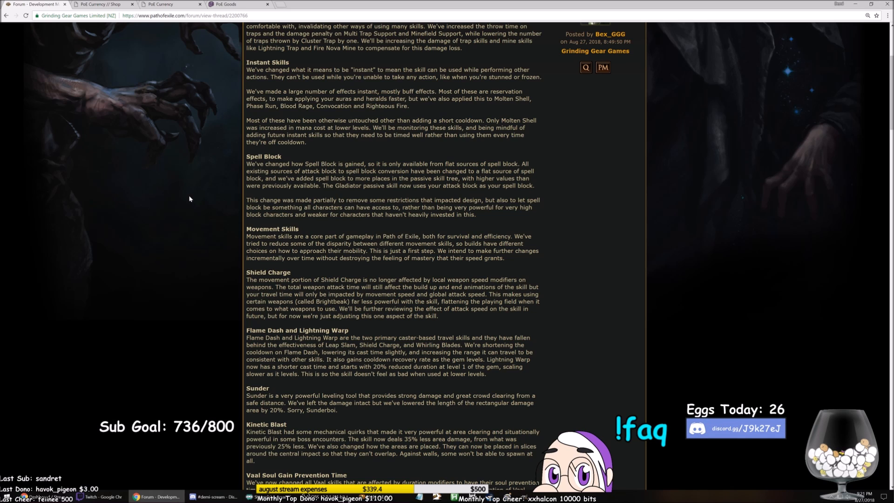
mouse_move(177, 201)
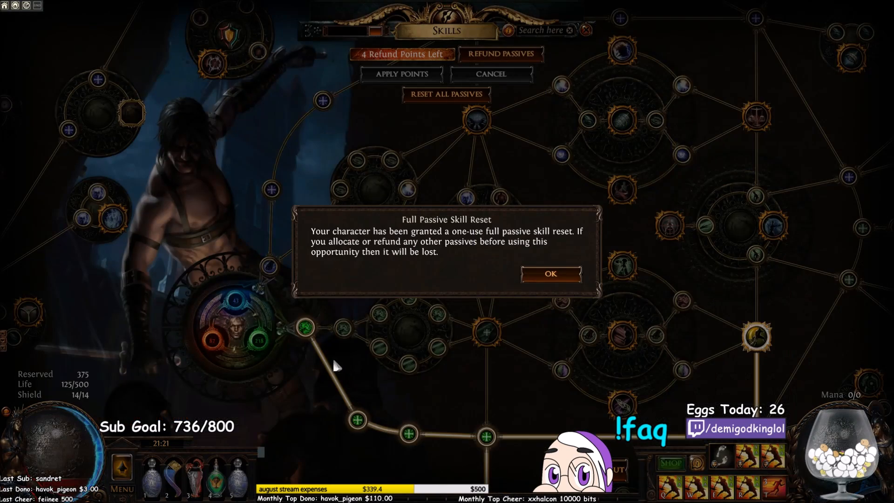
Acknowledge the Full Passive Skill Reset notice with OK to reveal the passive tree
left_click(551, 274)
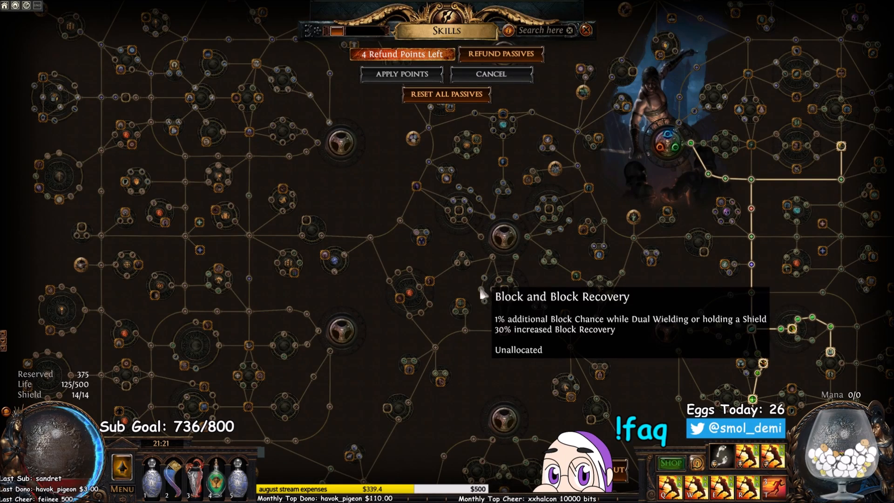
mouse_move(425, 309)
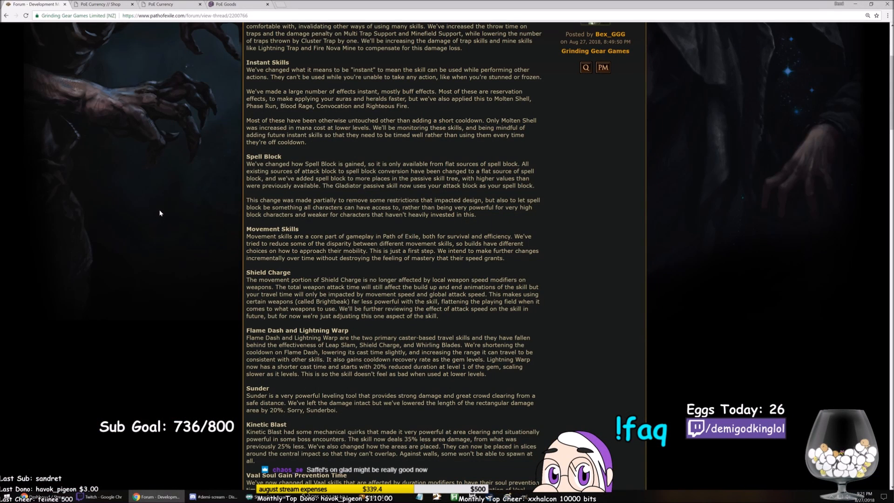
mouse_move(170, 210)
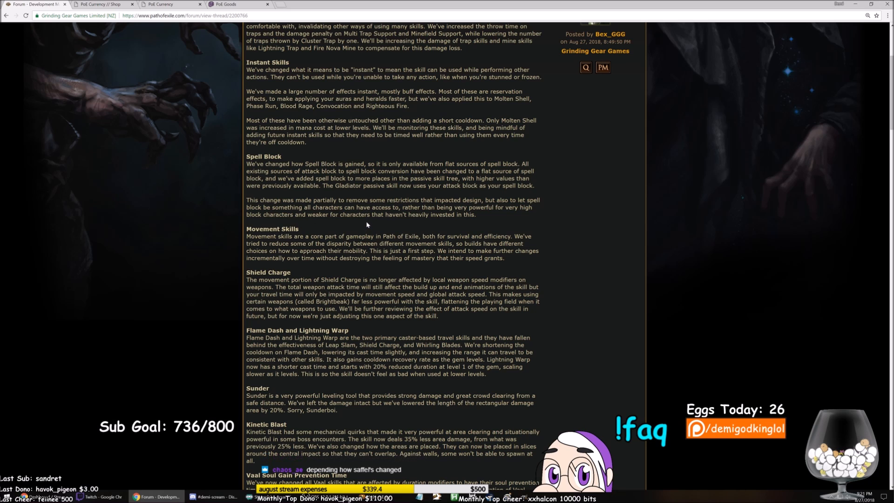
mouse_move(370, 221)
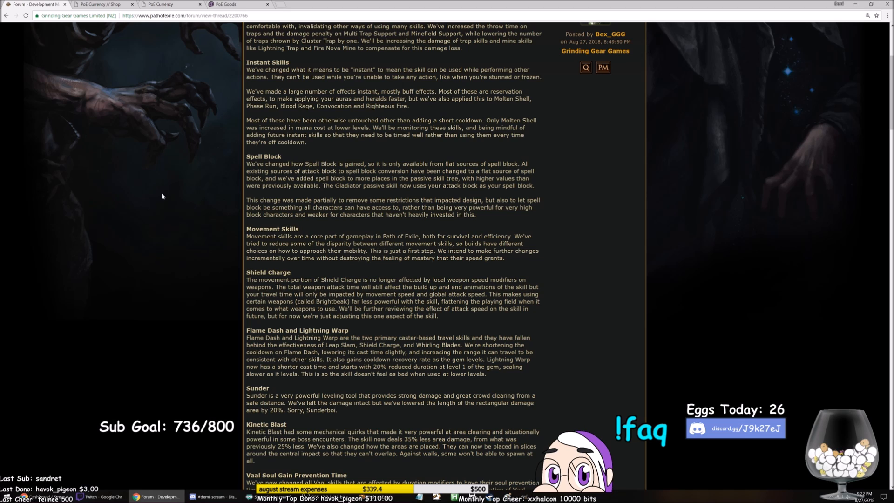
mouse_move(201, 215)
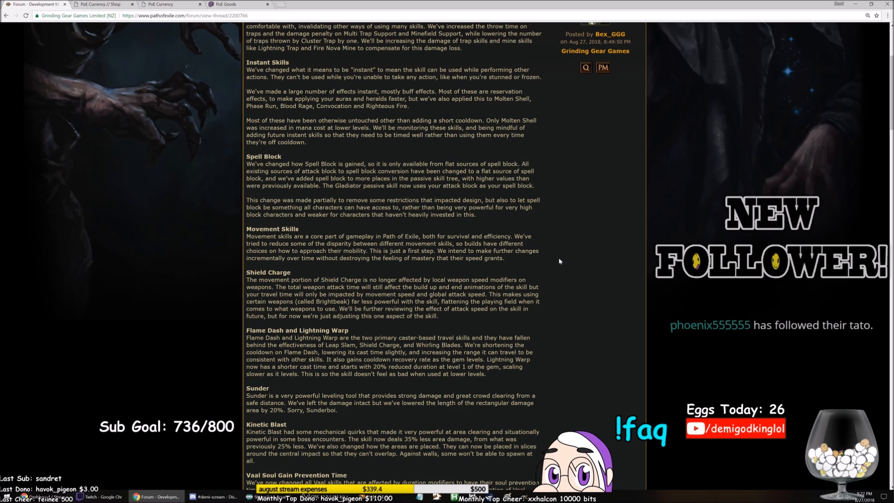
mouse_move(534, 268)
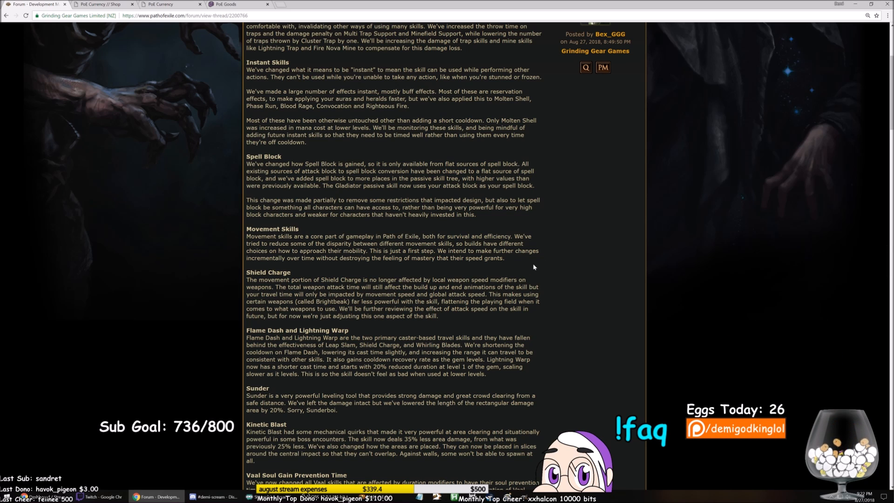
mouse_move(502, 270)
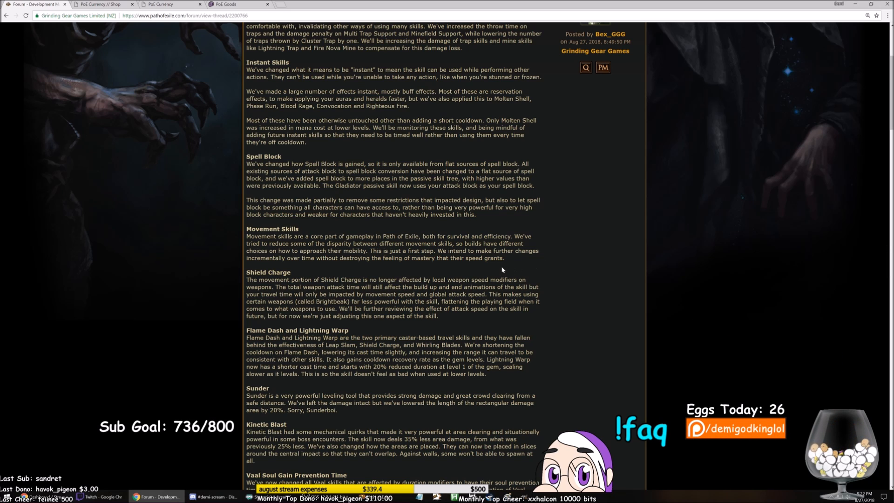
Move the post down to the Shield Charge notes and clear the highlighted Shield Charge sentence
scroll("down", 3)
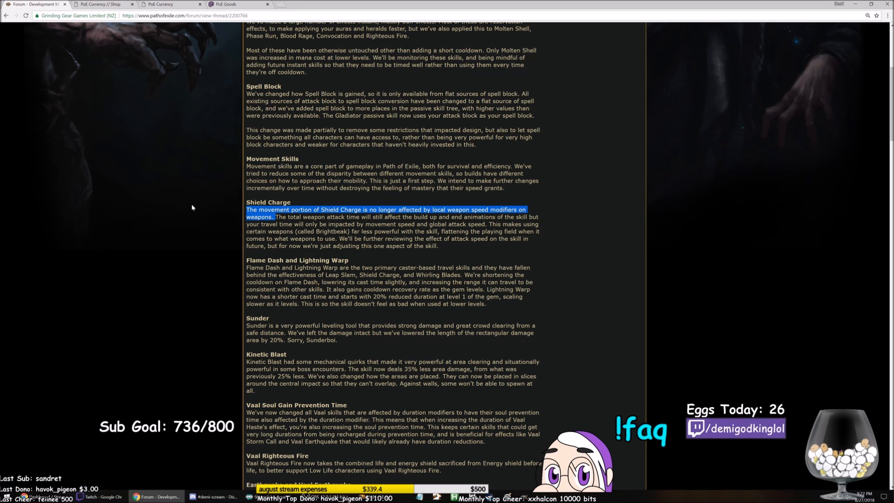
mouse_move(189, 203)
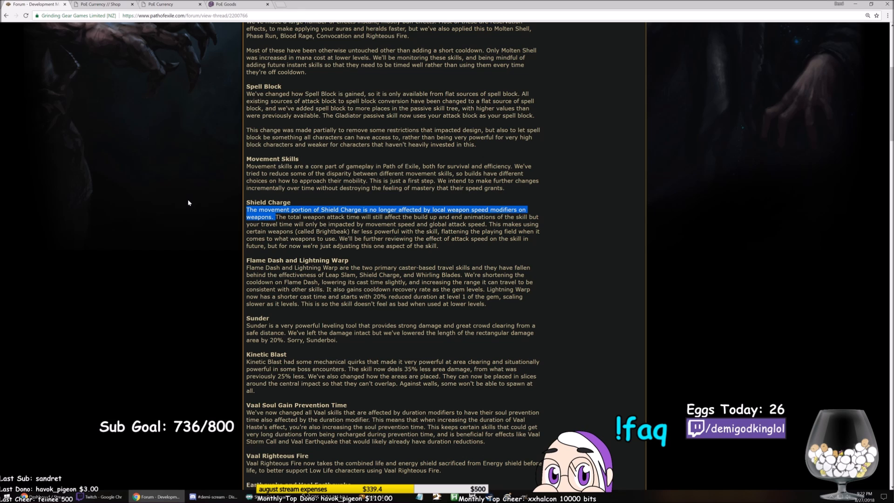
left_click(190, 210)
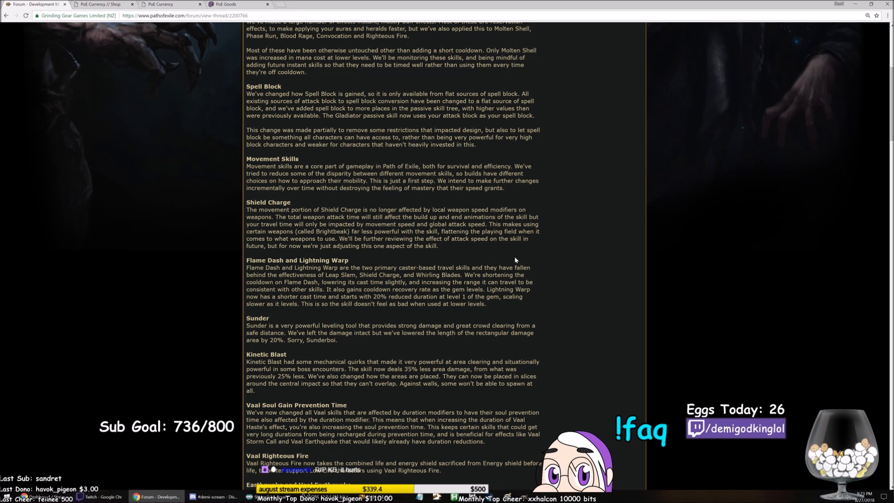
mouse_move(500, 256)
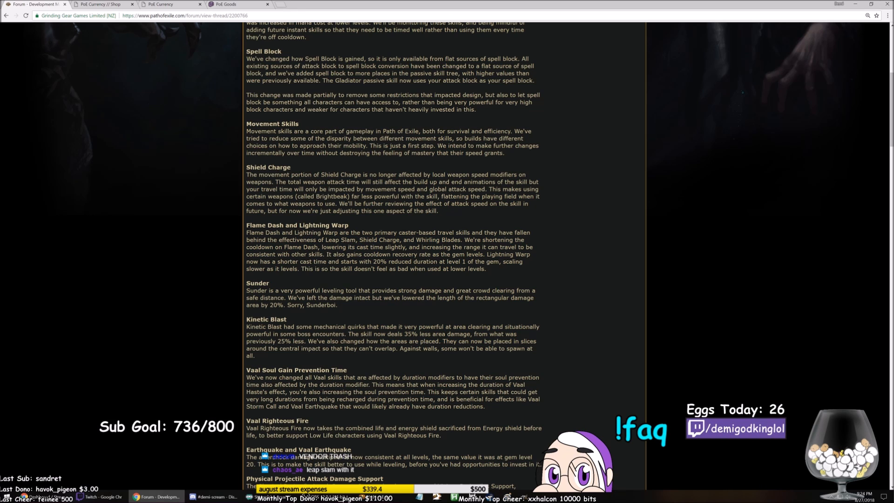
Highlight and clear the Flame Dash cooldown text, then read down to Vicious Projectiles Support and Passive Tree Changes
left_click_drag(328, 253, 432, 254)
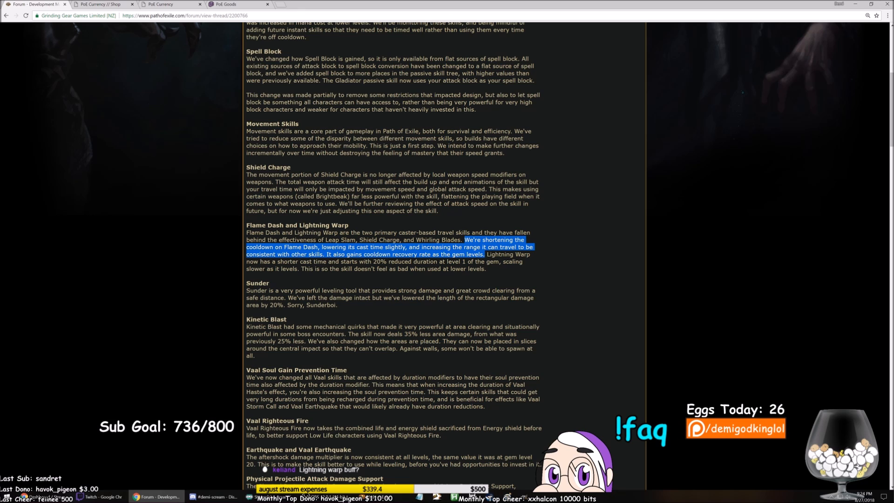
left_click(537, 256)
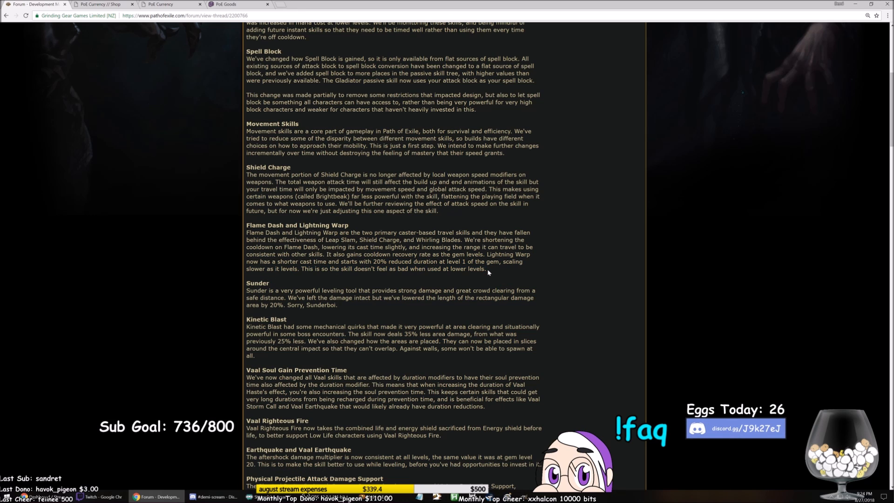
mouse_move(489, 270)
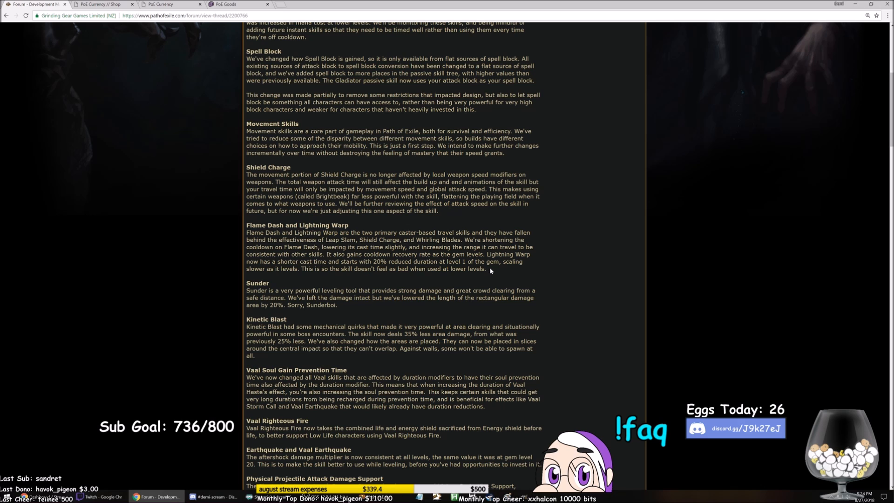
left_click_drag(247, 225, 489, 268)
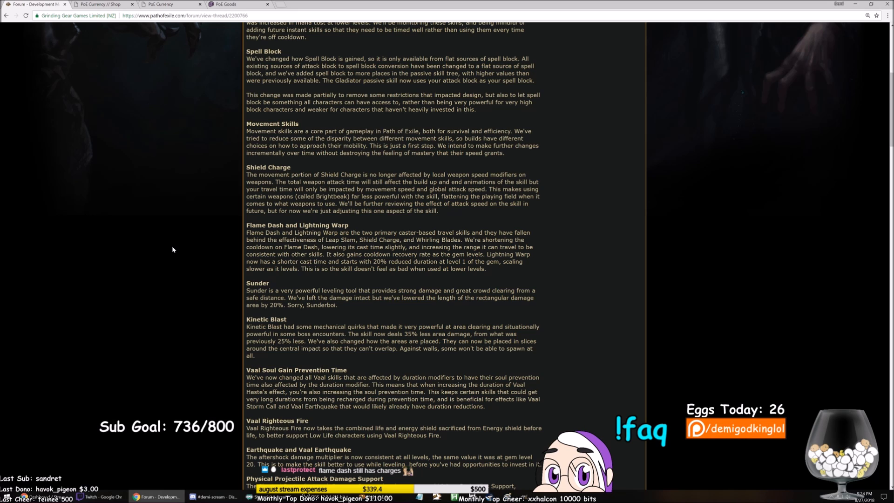
mouse_move(169, 237)
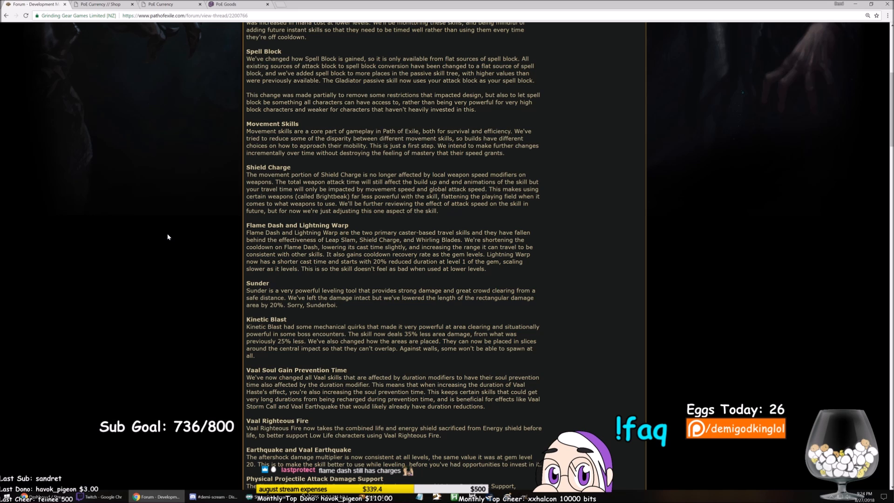
scroll("down", 3)
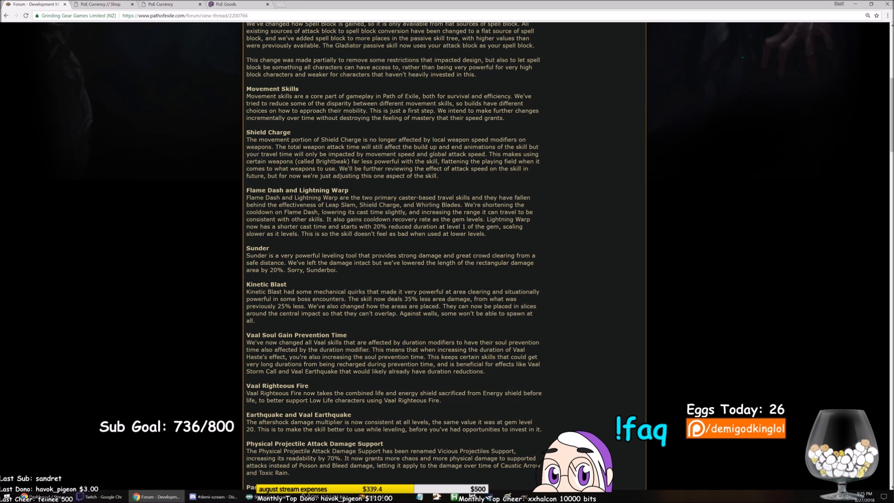
scroll("down", 3)
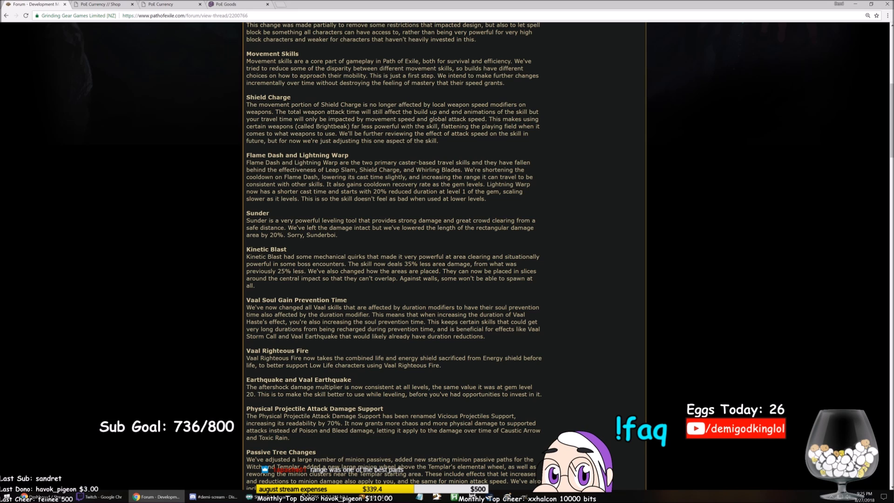
mouse_move(403, 294)
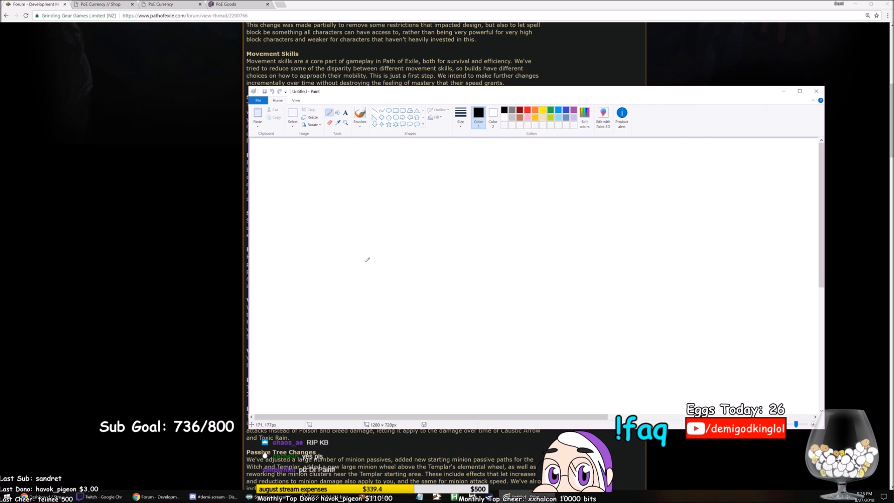
Draw a horizontal line, a tall vertical wall on the right and small X marks beside it
left_click_drag(323, 270, 484, 269)
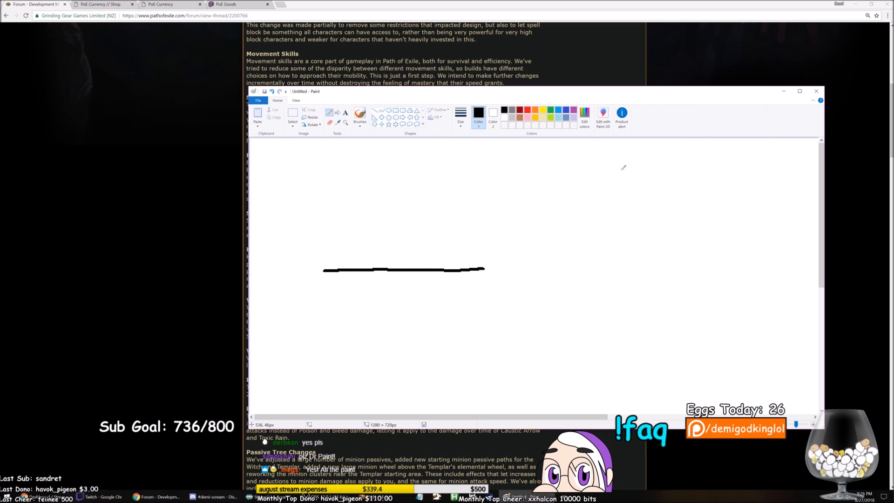
left_click_drag(598, 155, 596, 387)
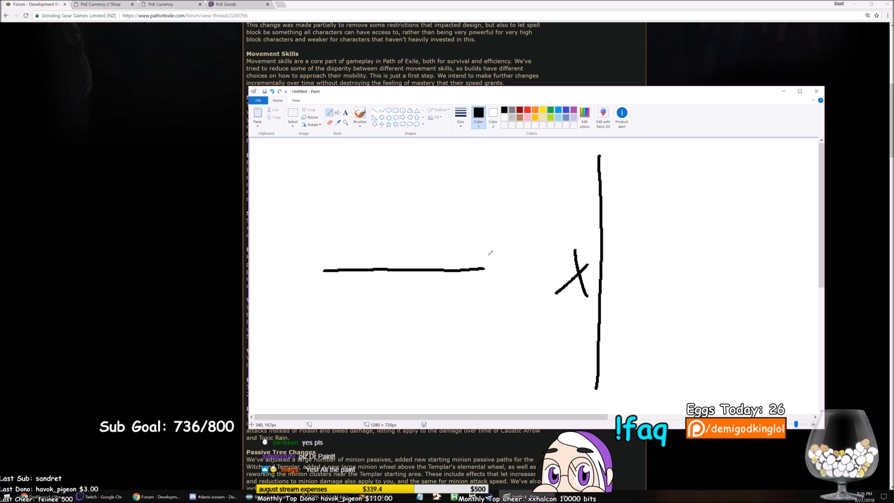
mouse_move(608, 266)
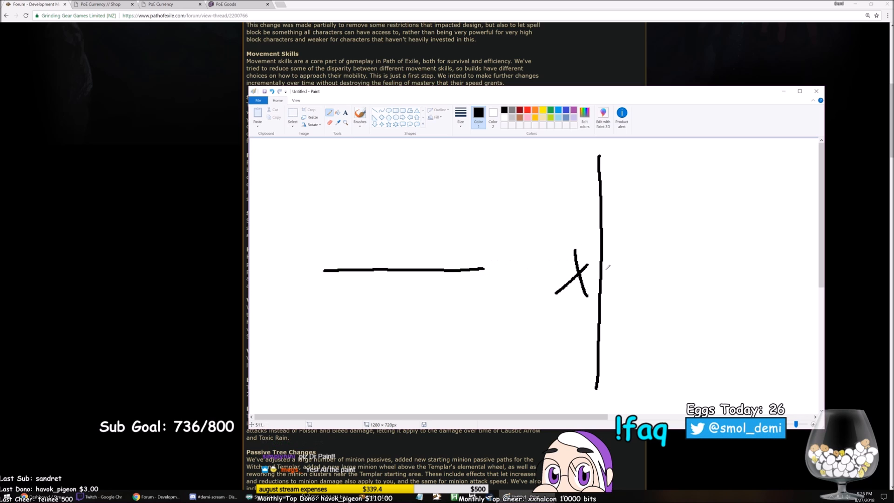
left_click_drag(578, 257, 599, 234)
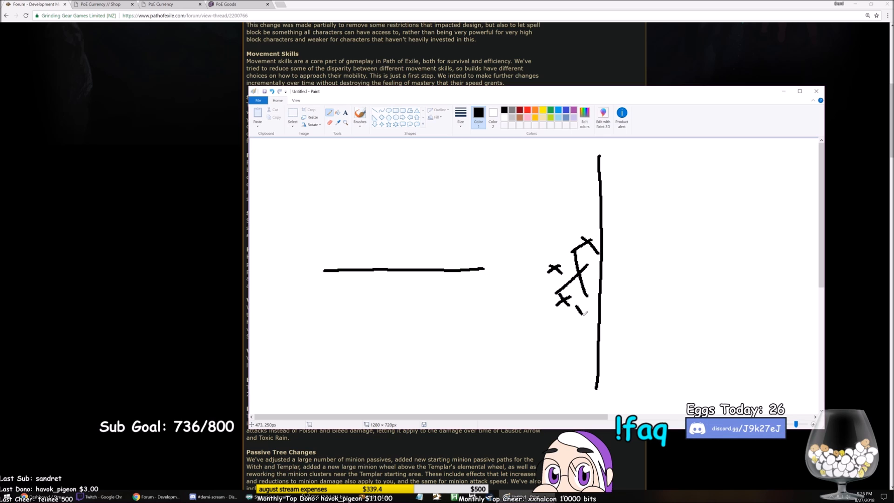
left_click_drag(573, 308, 585, 313)
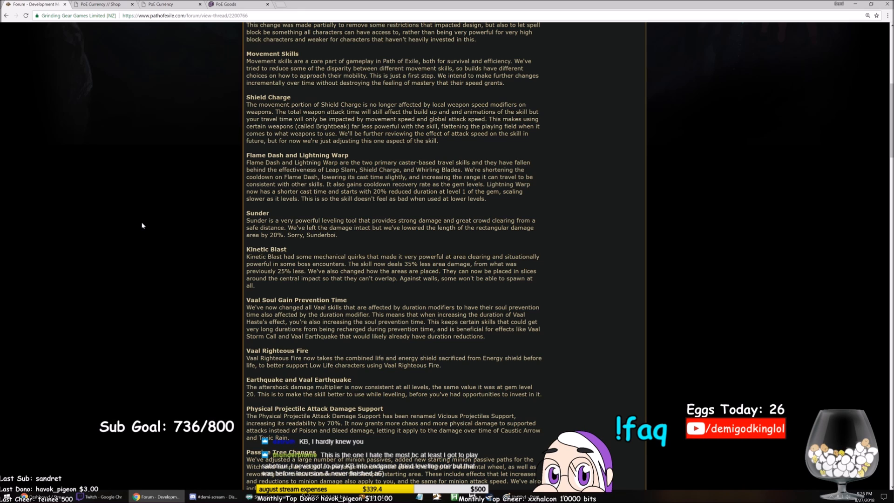
mouse_move(143, 214)
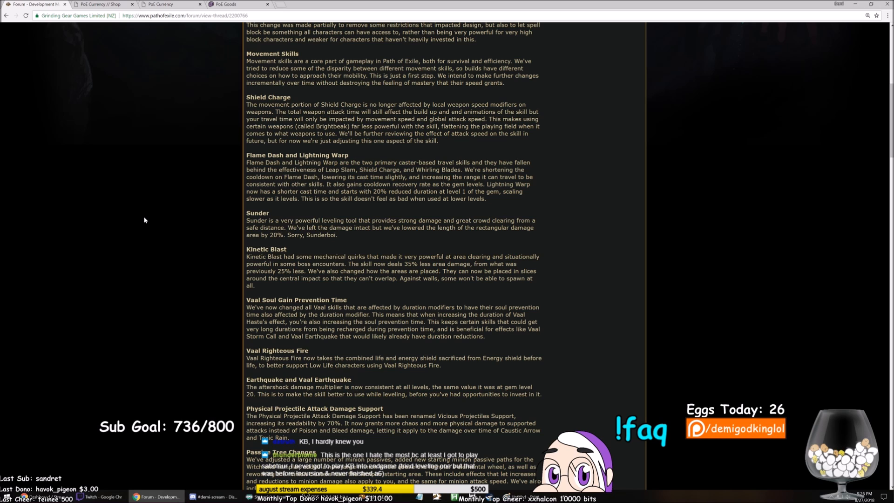
Read down the skill changes from Flame Dash and Lightning Warp toward Vaal Righteous Fire
scroll("down", 3)
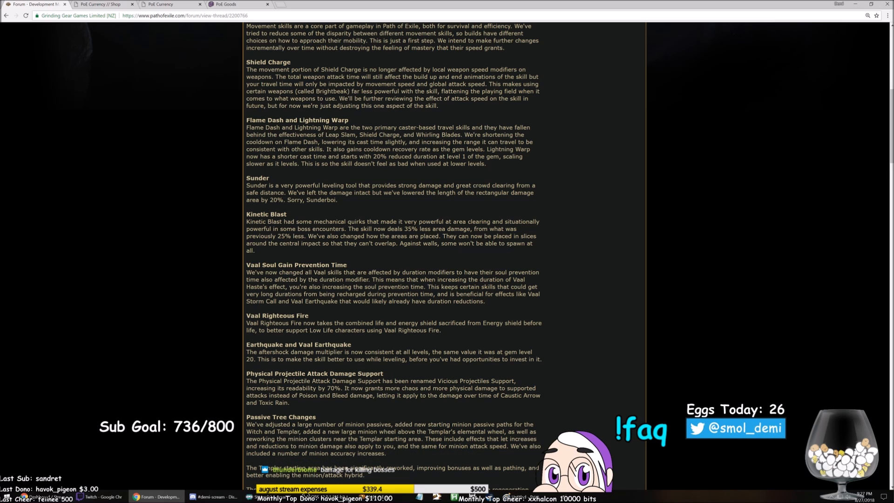
scroll("down", 3)
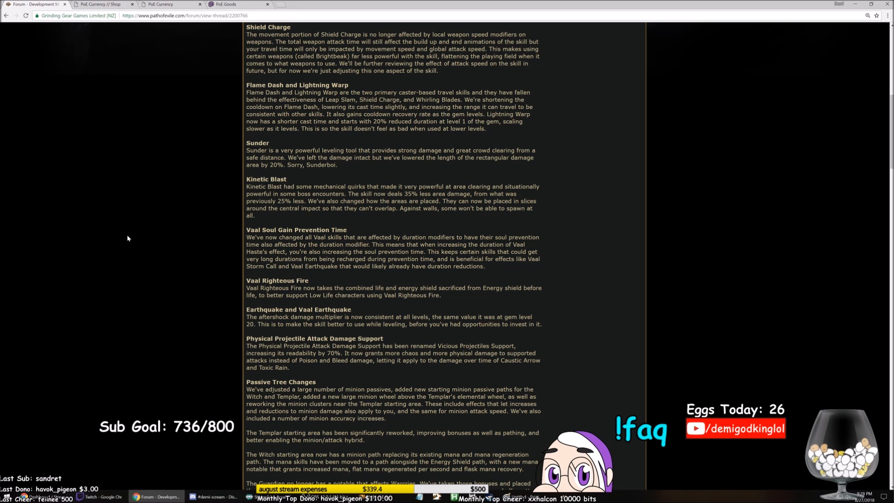
mouse_move(131, 231)
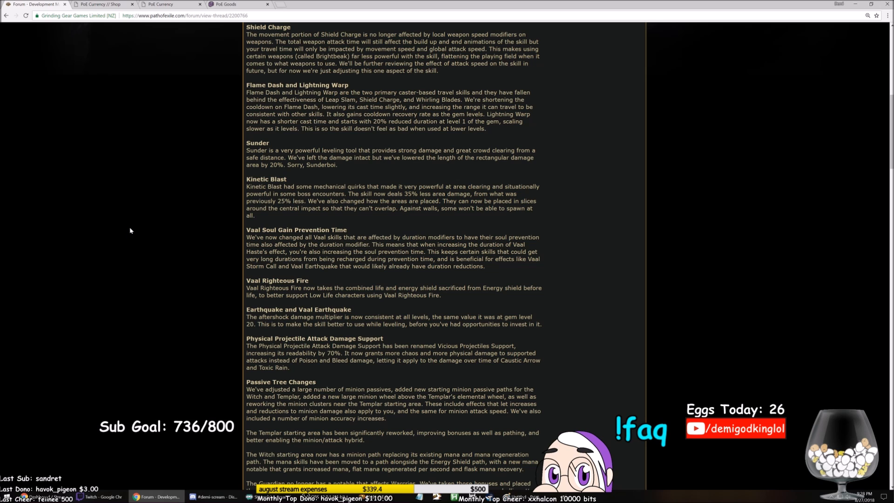
scroll("down", 3)
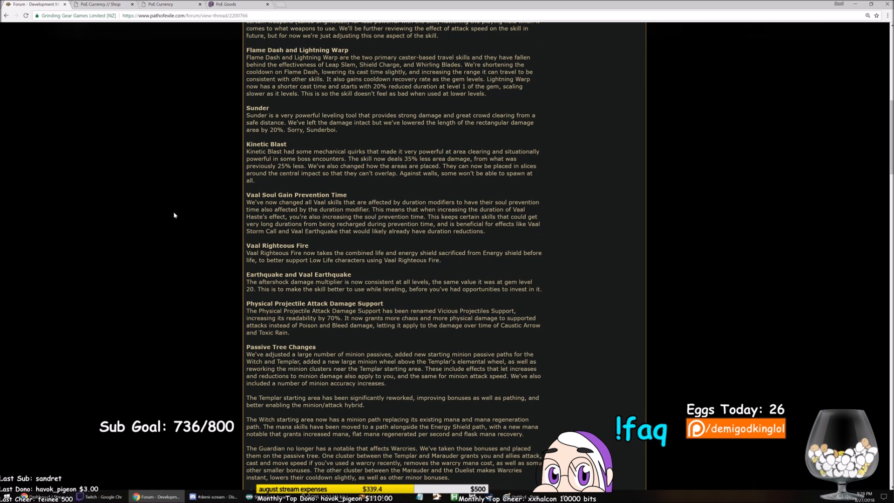
mouse_move(173, 213)
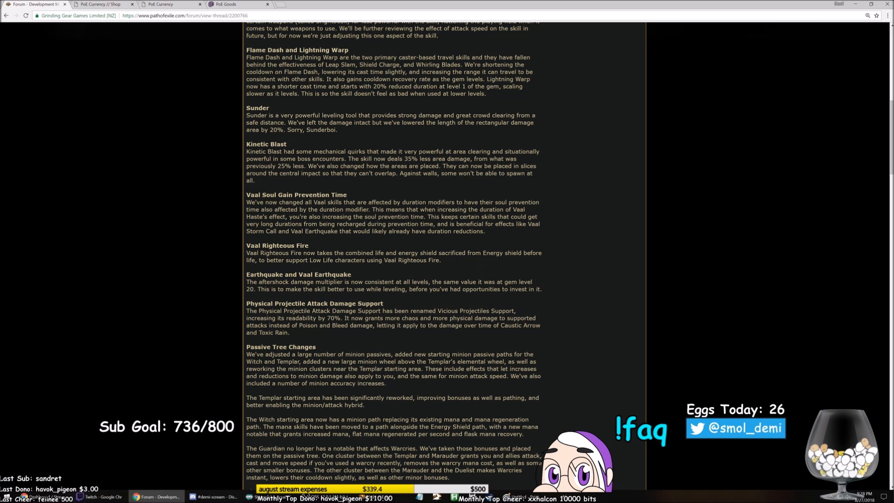
Highlight the Vaal Righteous Fire section, clear it and mark another passage near Passive Tree Changes
left_click_drag(246, 245, 440, 259)
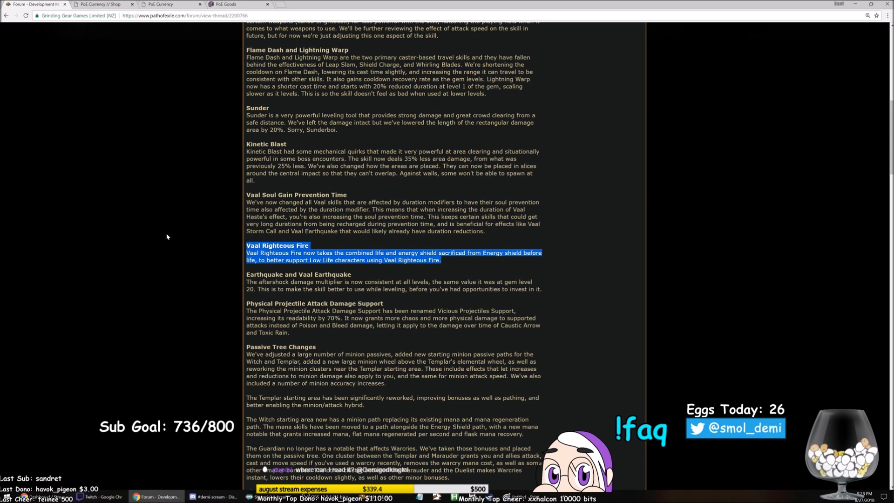
left_click(179, 244)
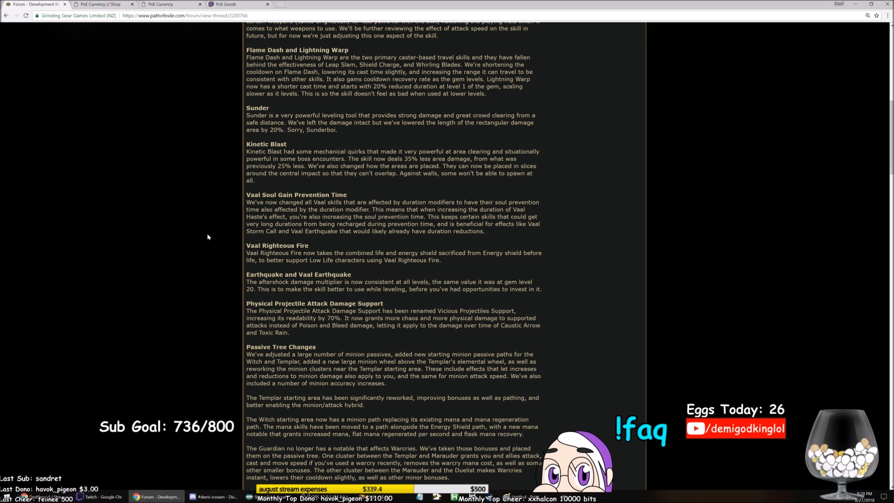
mouse_move(207, 237)
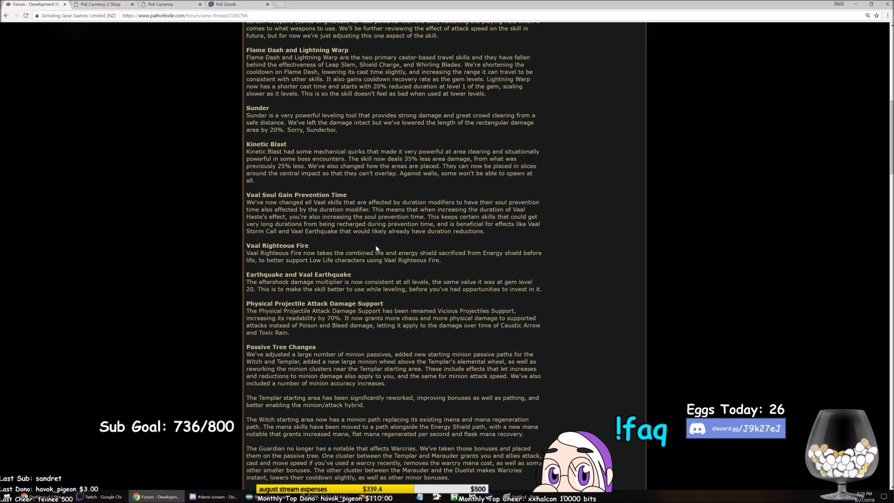
left_click_drag(323, 253, 440, 259)
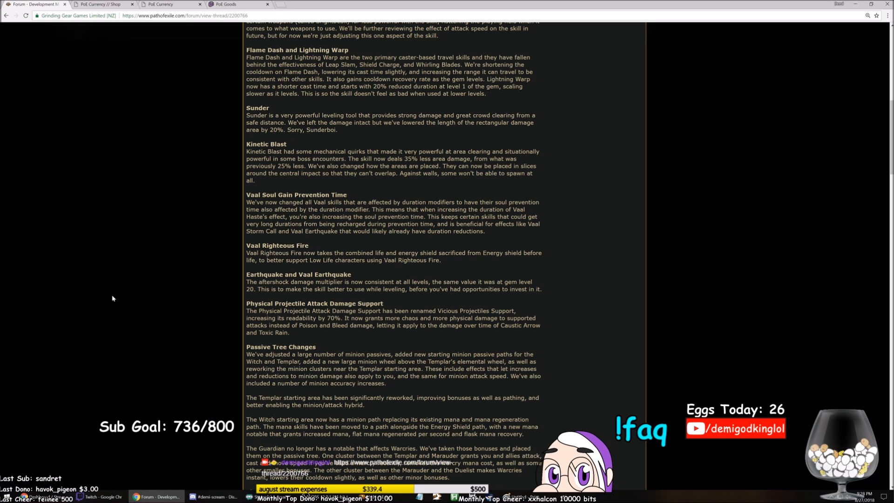
mouse_move(105, 269)
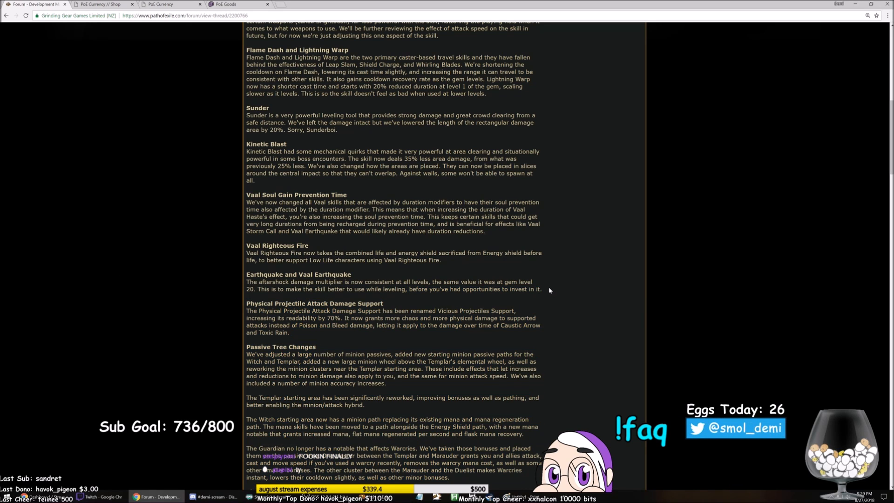
mouse_move(541, 285)
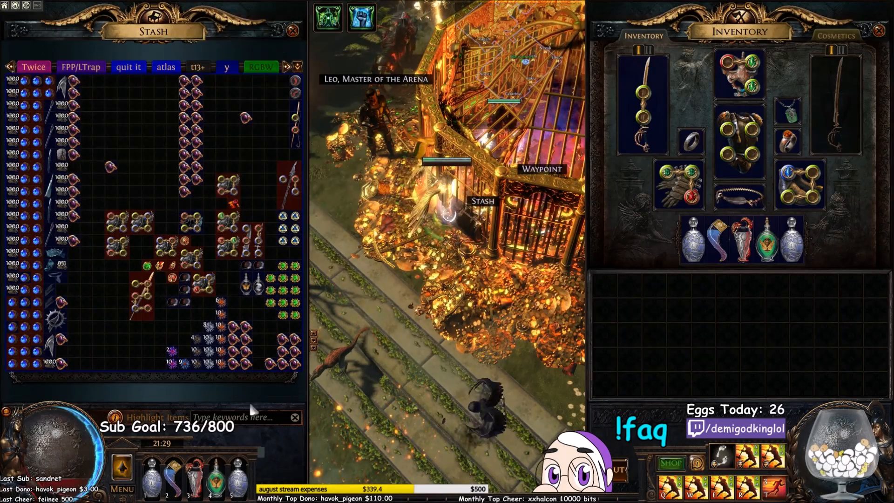
type("earth")
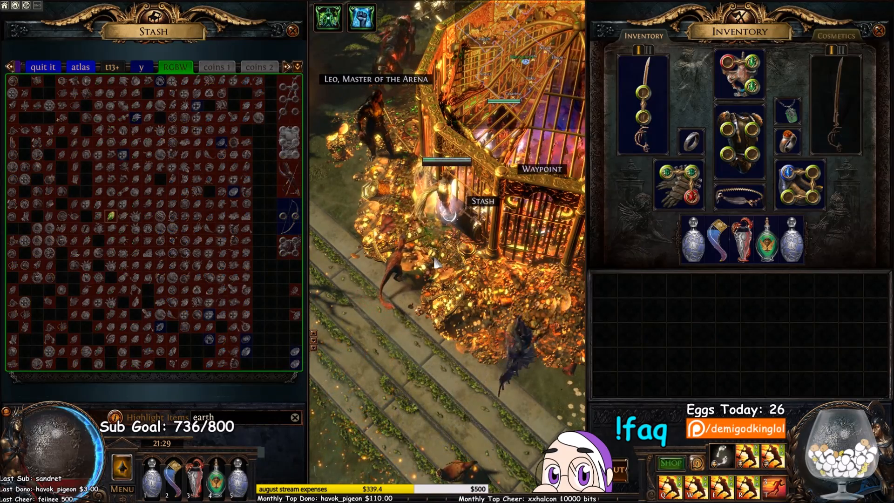
left_click(141, 68)
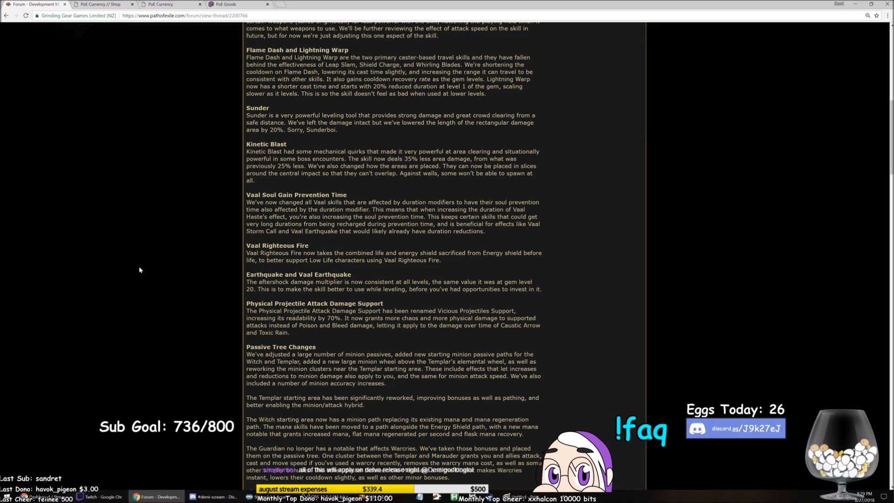
mouse_move(136, 269)
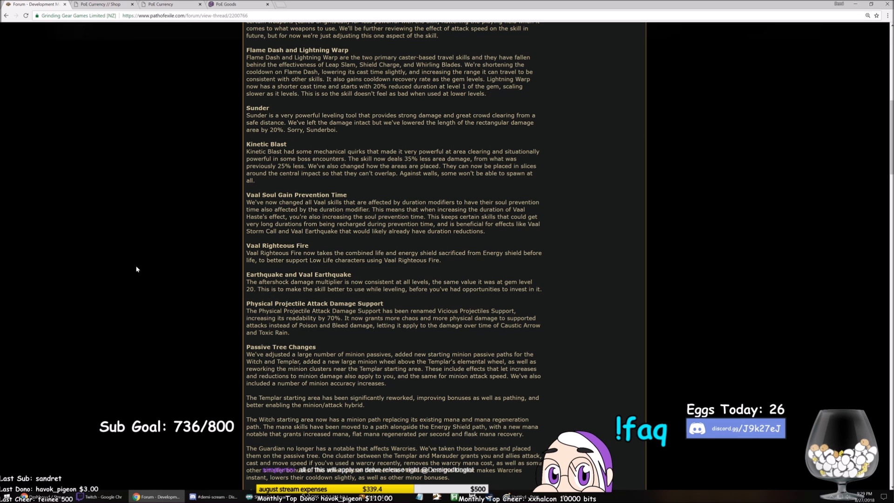
Read from Sunder down to Passive Tree Changes, highlighting a short passage along the way
scroll("down", 3)
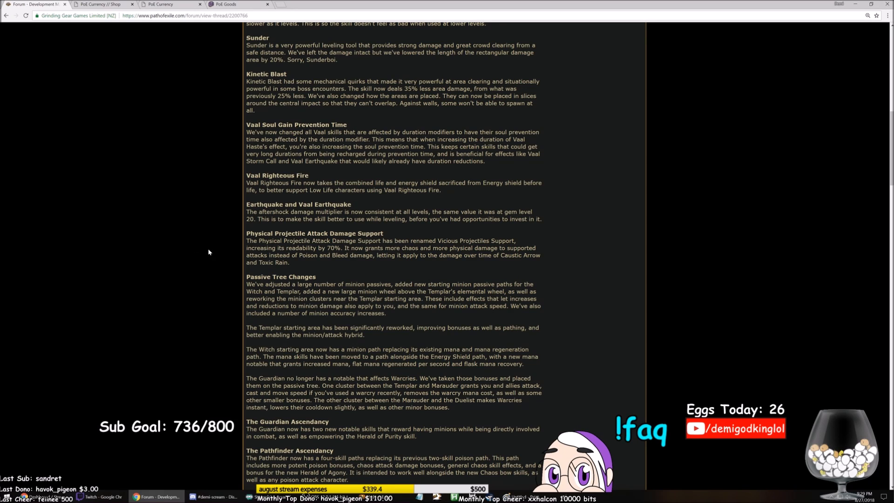
mouse_move(220, 243)
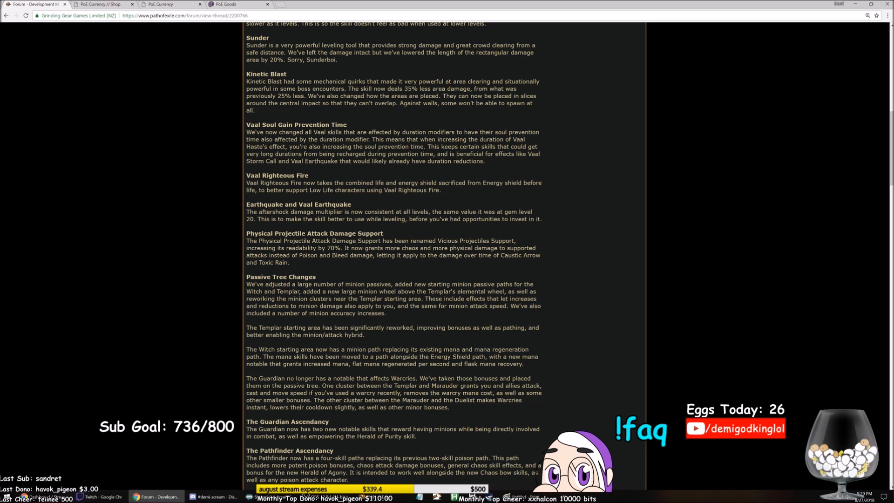
left_click_drag(439, 240, 506, 240)
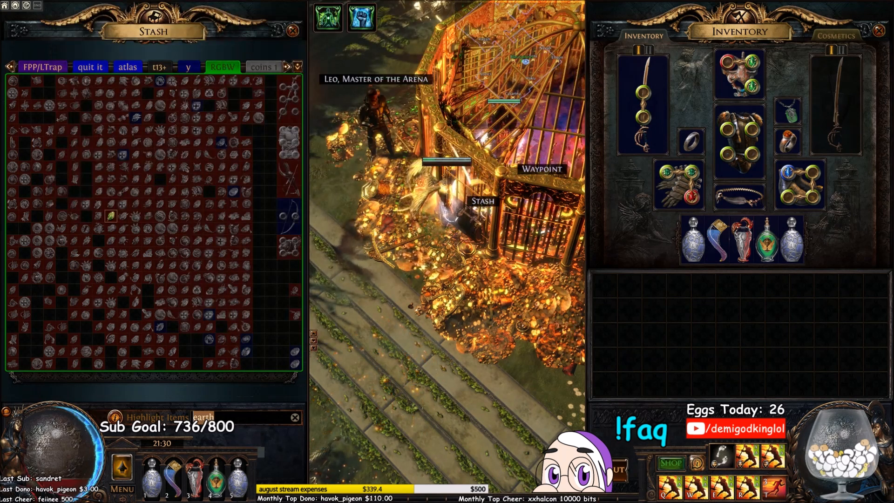
type("physical projectile attack damage wiki")
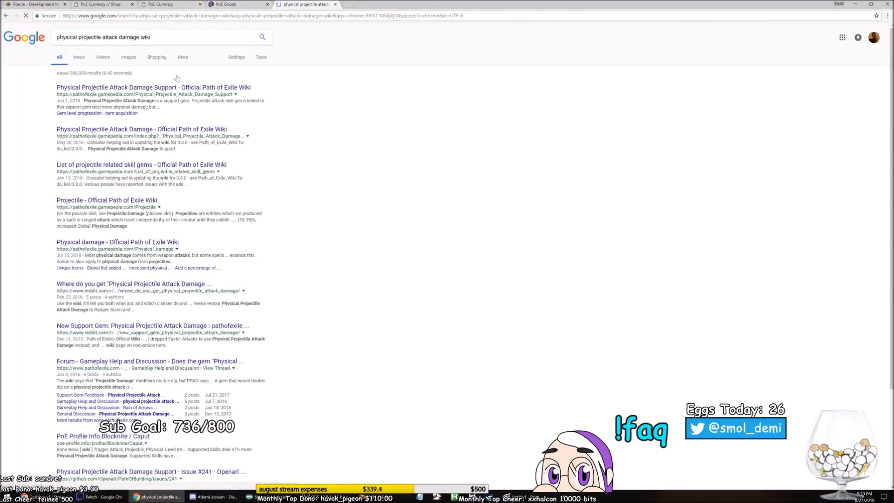
Open the first Official Path of Exile Wiki result for Physical Projectile Attack Damage Support
left_click(152, 87)
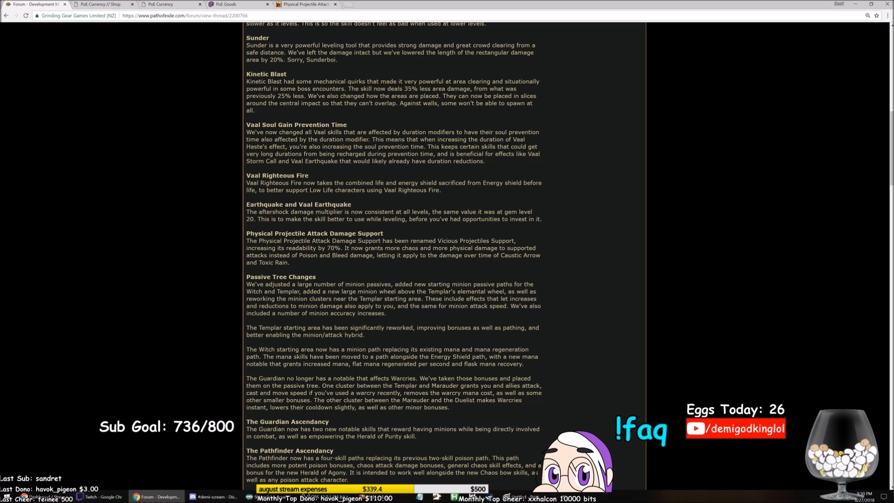
Highlight part of the Physical Projectile Attack Damage Support note in the thread
left_click_drag(385, 248, 497, 248)
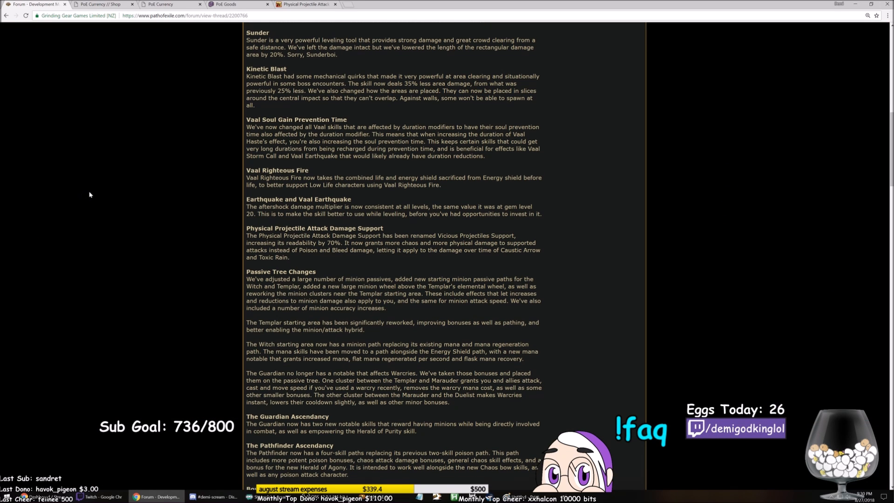
Read down to Secondary Damage and Frost Bomb, marking the passage on minion damage applying to you
scroll("down", 3)
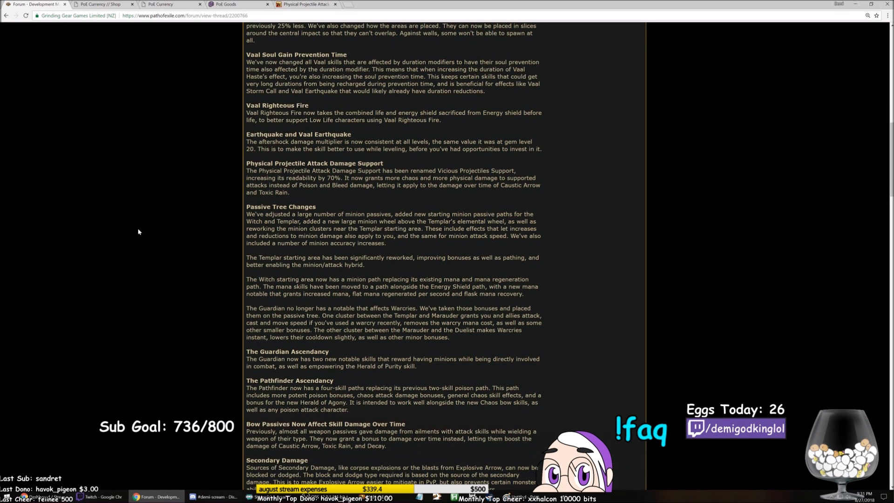
scroll("down", 3)
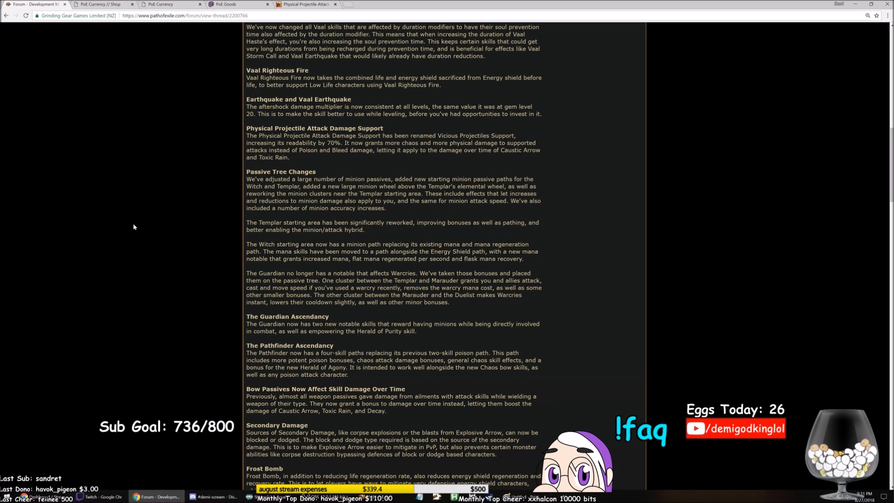
mouse_move(136, 229)
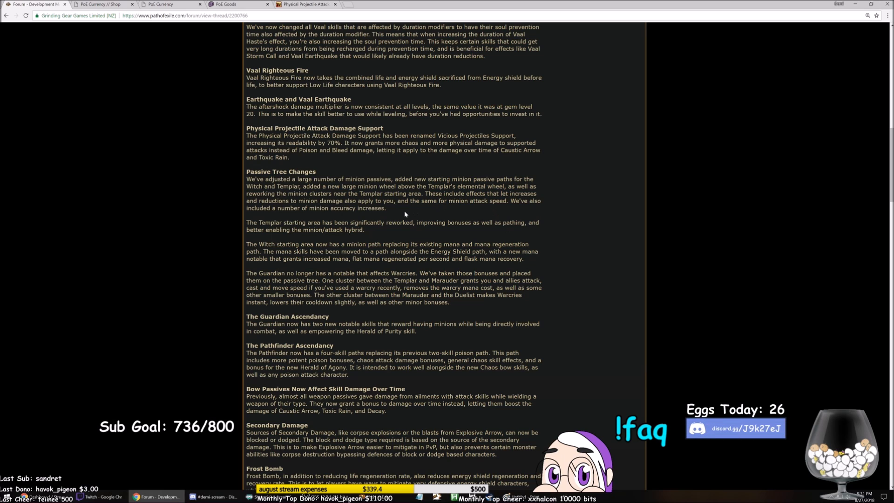
left_click_drag(327, 201, 393, 201)
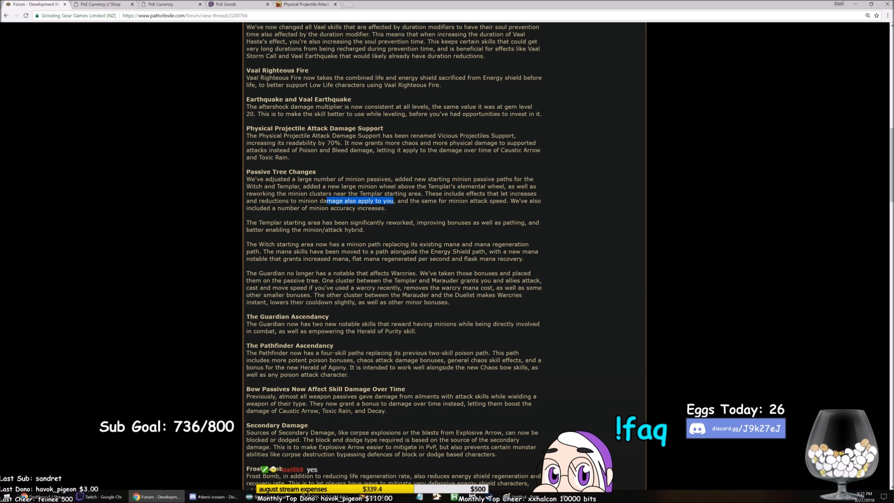
left_click_drag(393, 201, 461, 194)
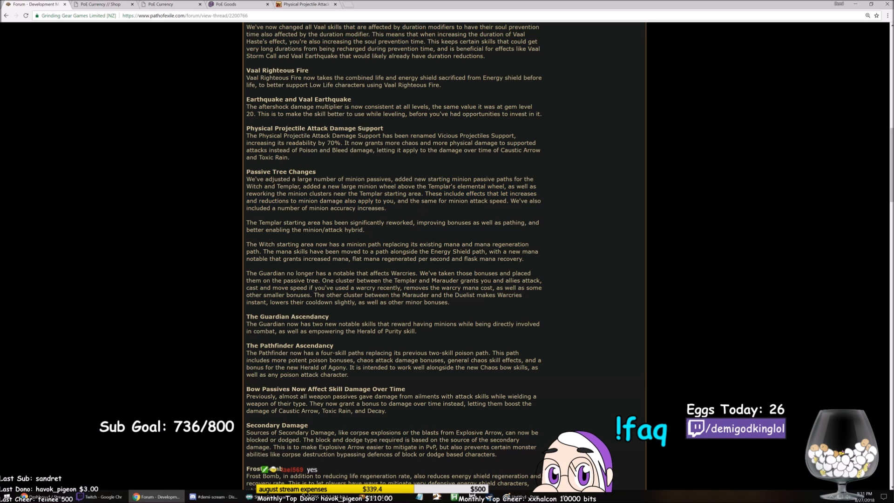
left_click_drag(397, 201, 506, 201)
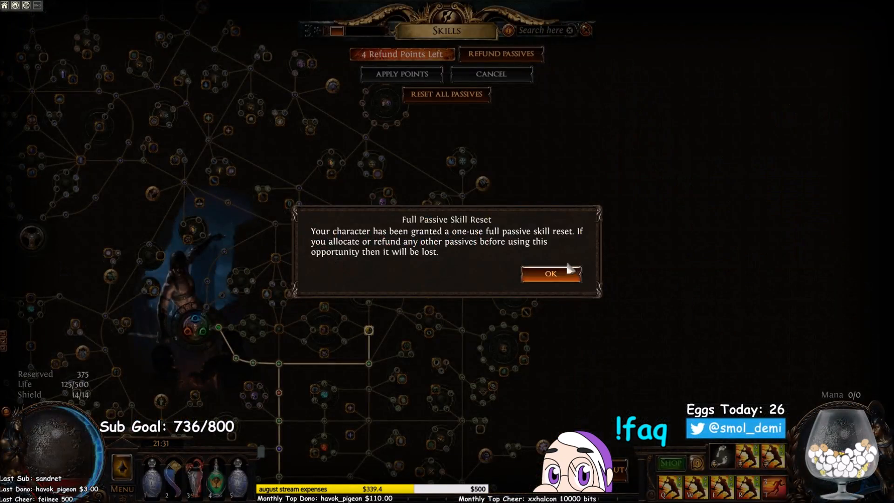
Acknowledge the one-use Full Passive Skill Reset notice on the passive tree
left_click(549, 273)
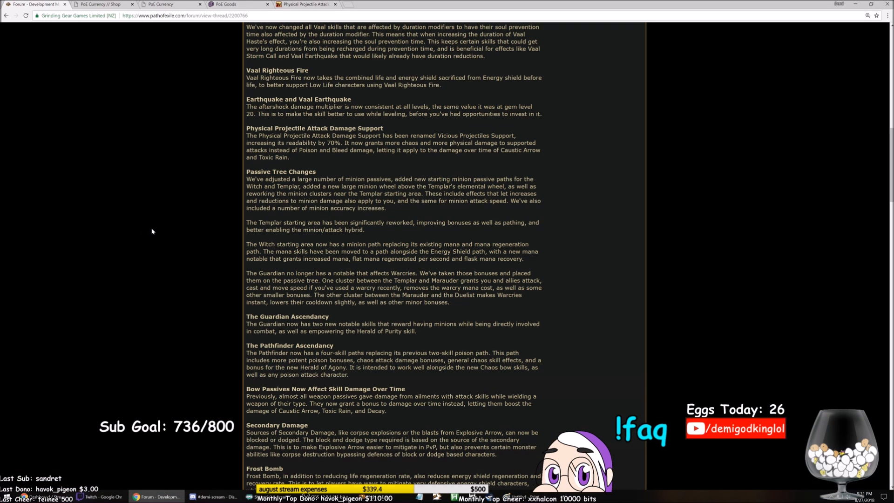
Reveal the full Frost Bomb paragraph and highlight the Templar starting area sentence
scroll("down", 3)
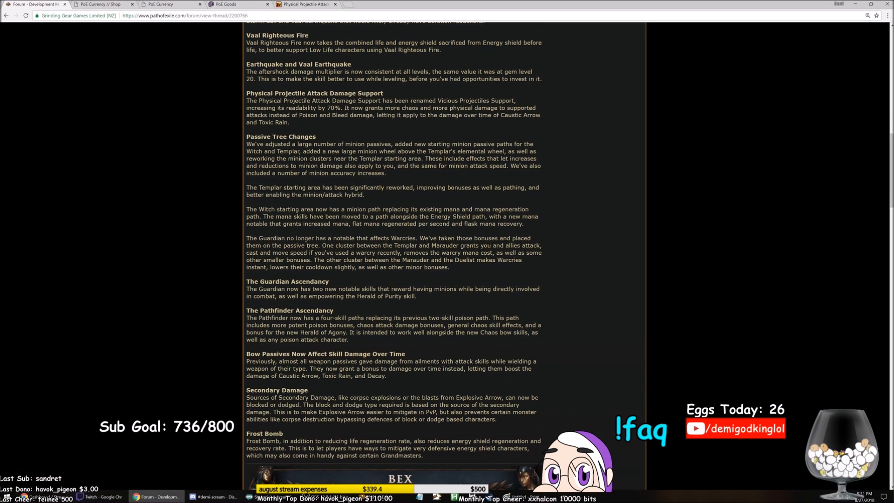
left_click_drag(246, 187, 364, 194)
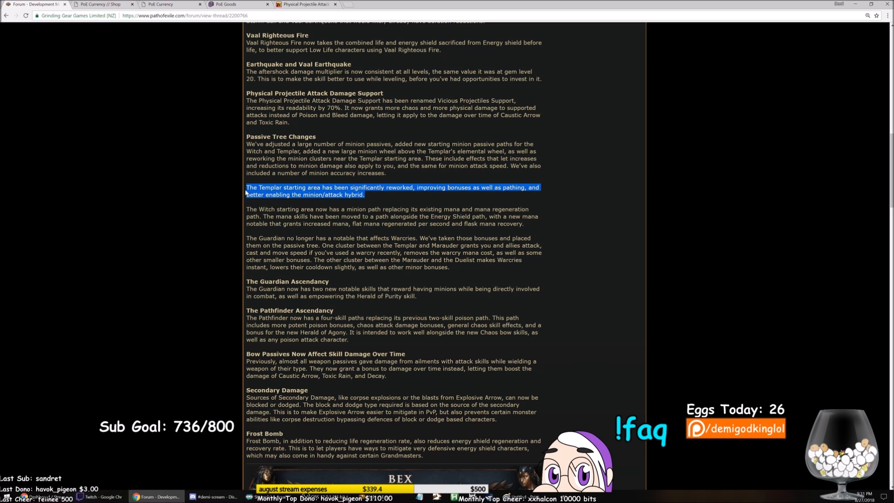
mouse_move(151, 196)
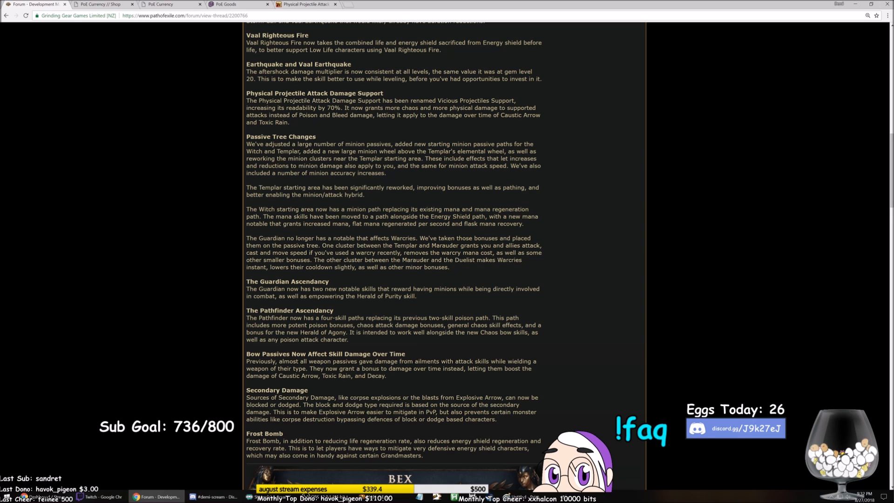
mouse_move(529, 229)
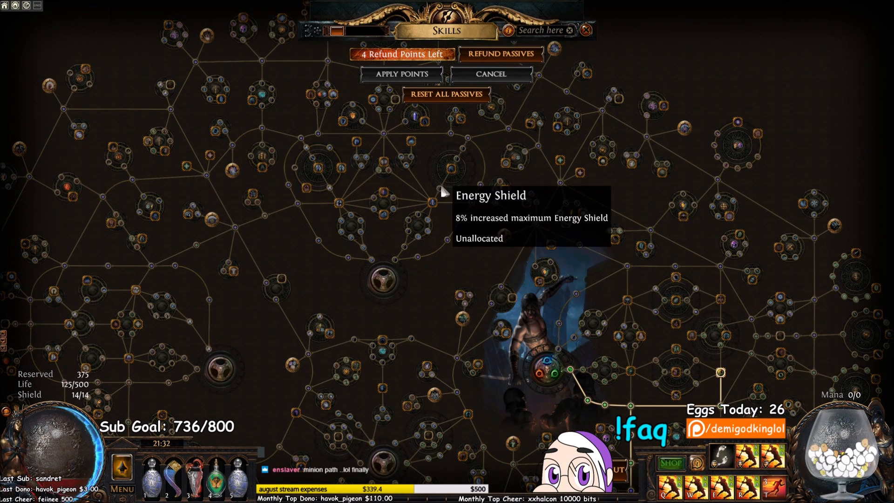
mouse_move(463, 166)
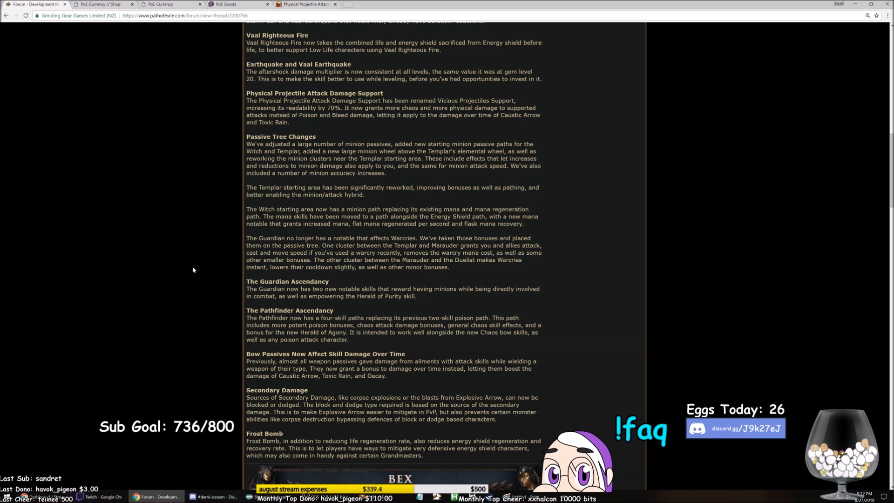
mouse_move(196, 262)
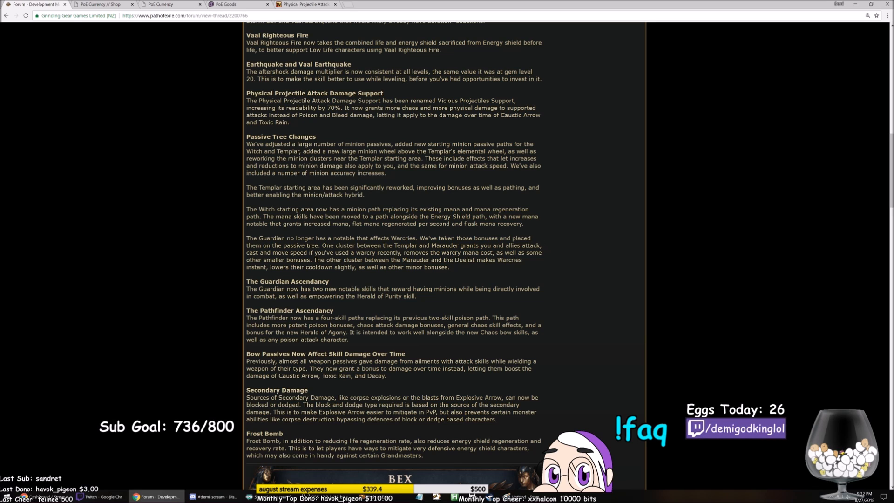
left_click_drag(247, 237, 320, 244)
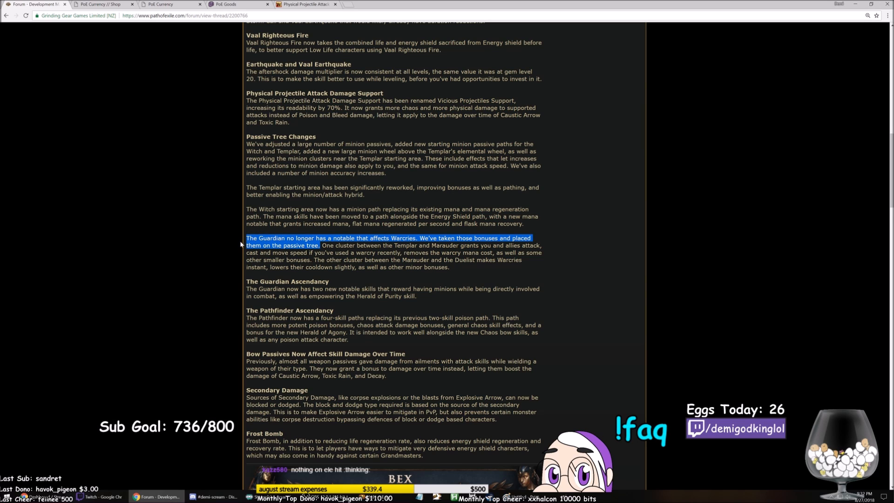
mouse_move(202, 265)
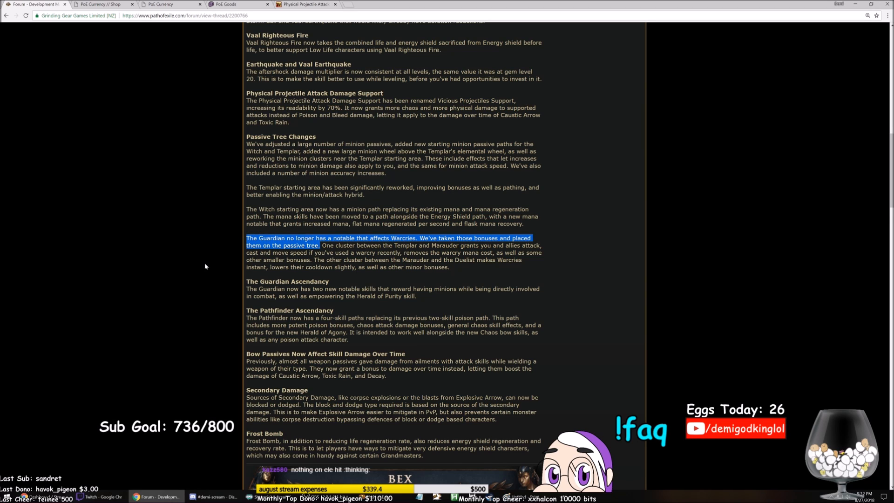
left_click(213, 246)
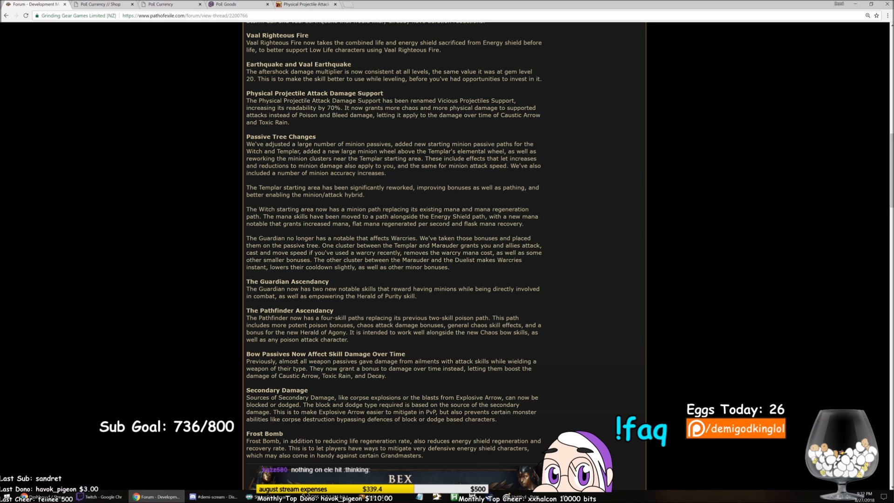
left_click_drag(322, 245, 479, 245)
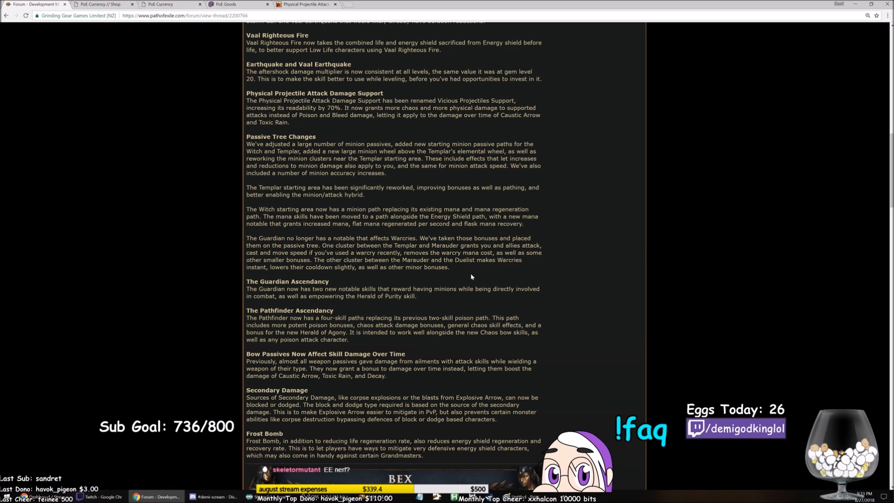
mouse_move(446, 280)
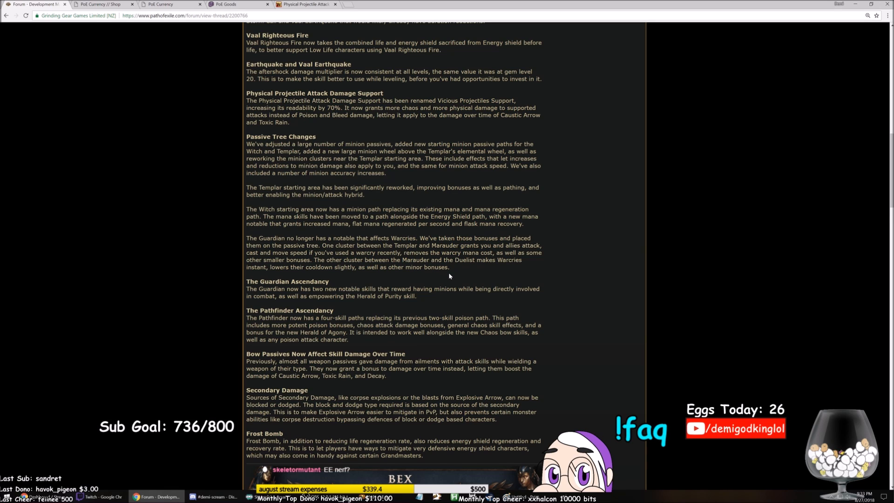
mouse_move(457, 273)
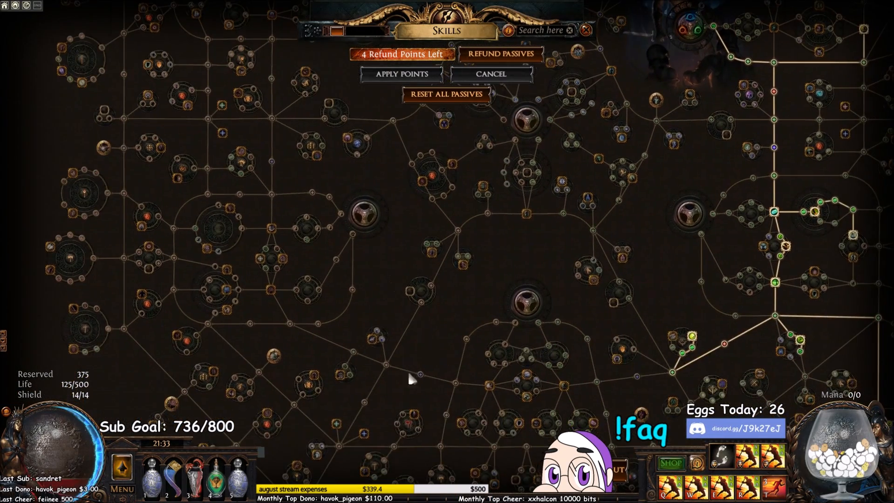
mouse_move(373, 348)
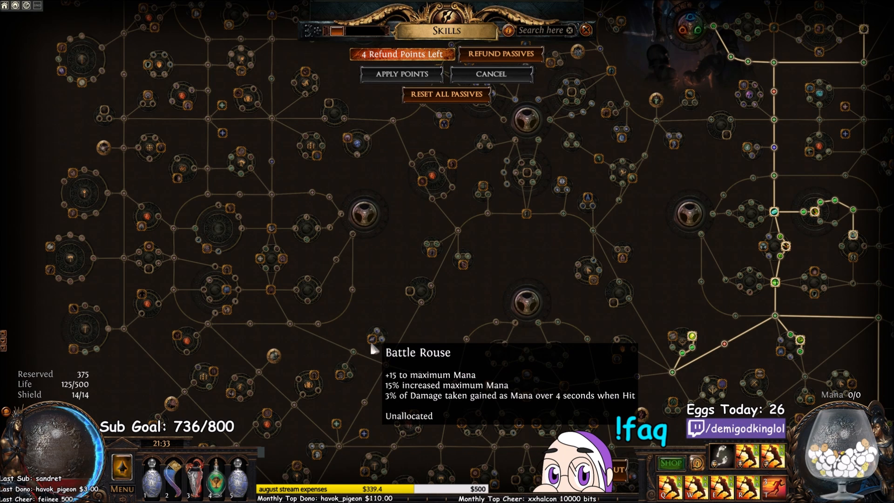
mouse_move(346, 382)
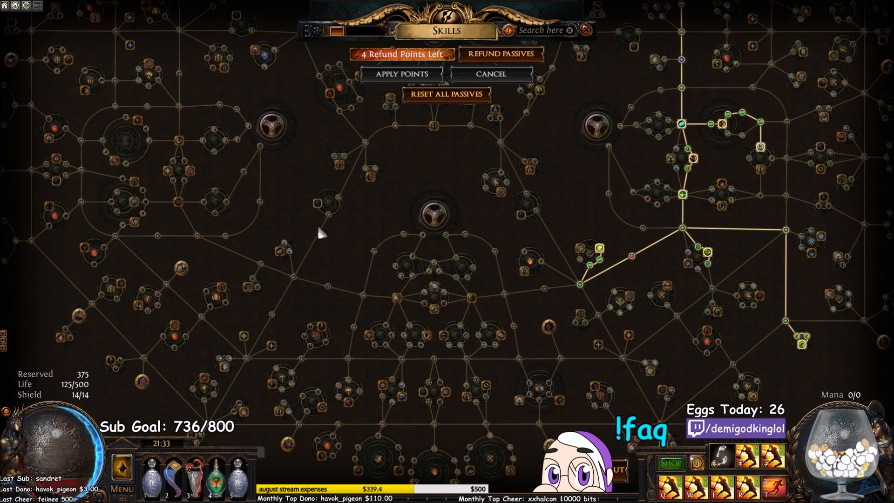
left_click_drag(319, 234, 410, 311)
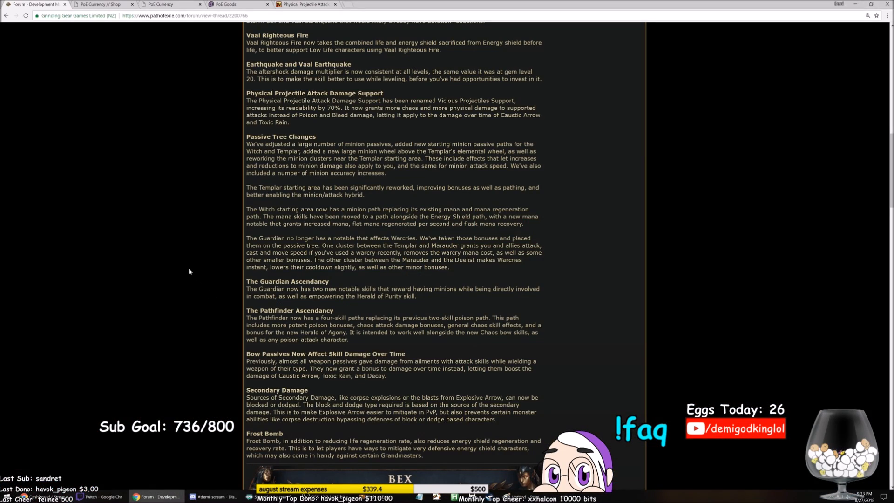
Read further down the Delve balance post, marking a line of the Ascendancy notes
scroll("down", 3)
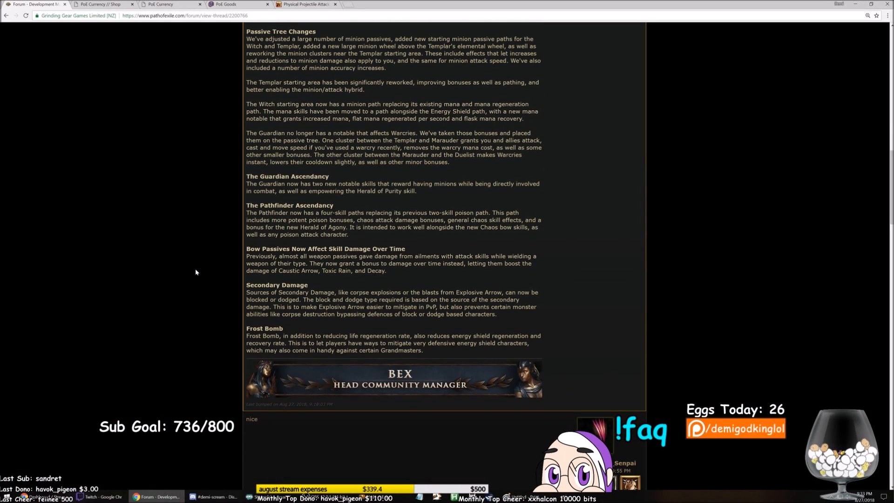
scroll("up", 3)
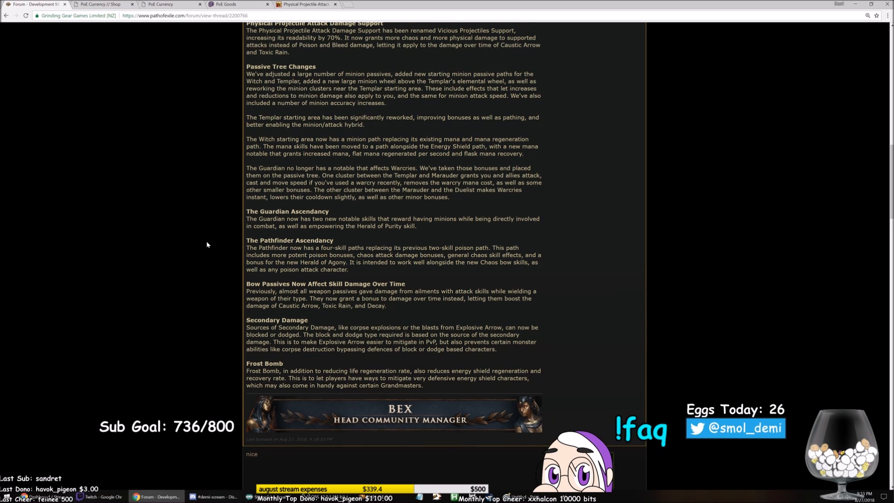
mouse_move(193, 237)
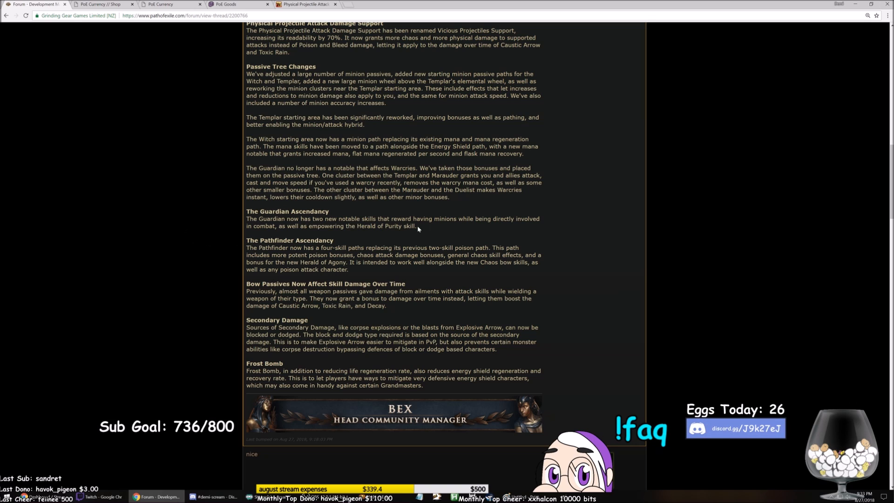
left_click_drag(347, 225, 418, 226)
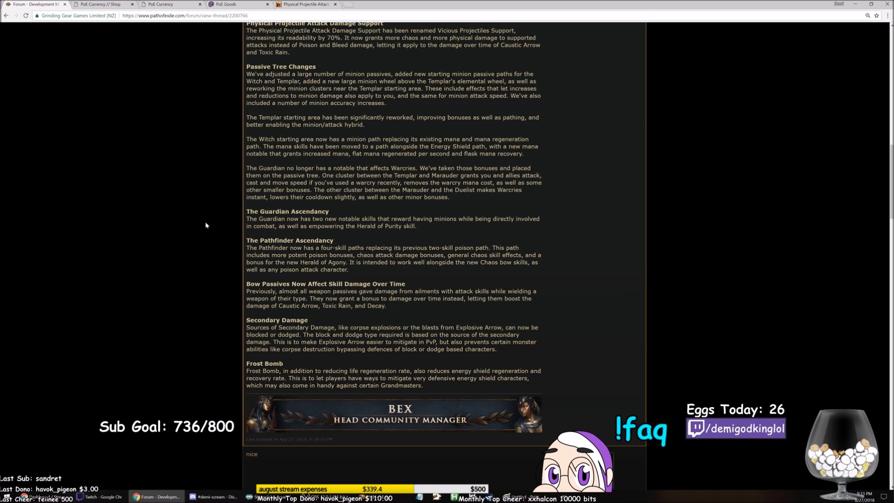
mouse_move(197, 232)
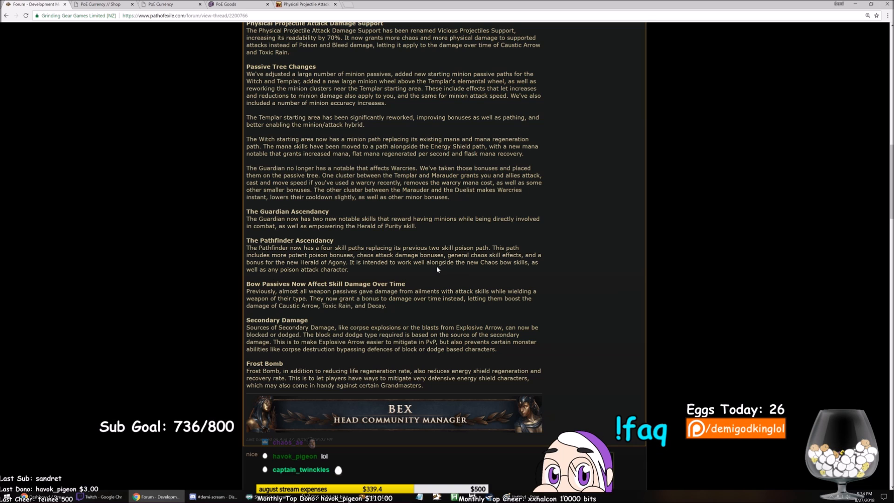
mouse_move(377, 272)
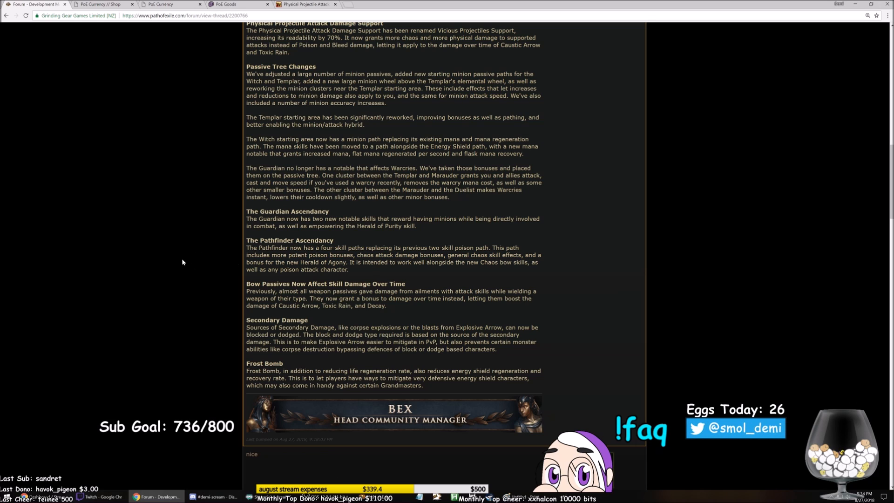
Highlight the Guardian and Pathfinder Ascendancy paragraphs, then continue toward the Frost Bomb note
left_click_drag(253, 218, 415, 225)
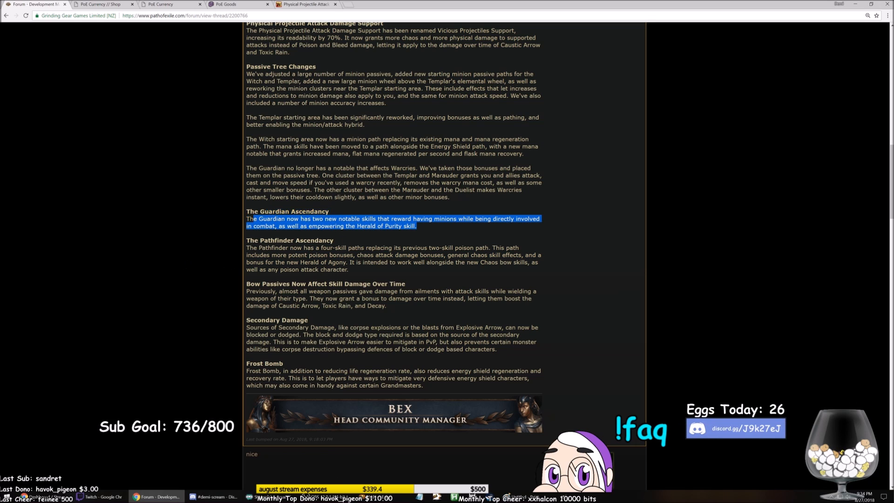
left_click(355, 276)
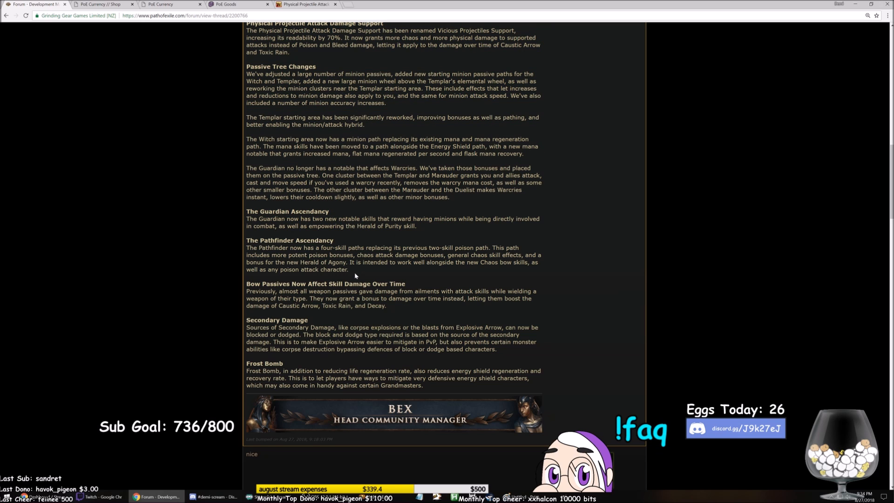
left_click_drag(245, 239, 348, 269)
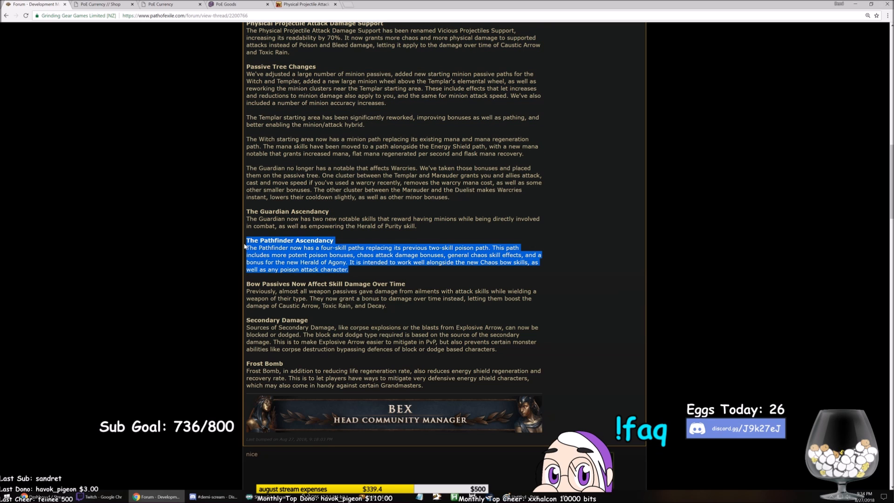
scroll("down", 3)
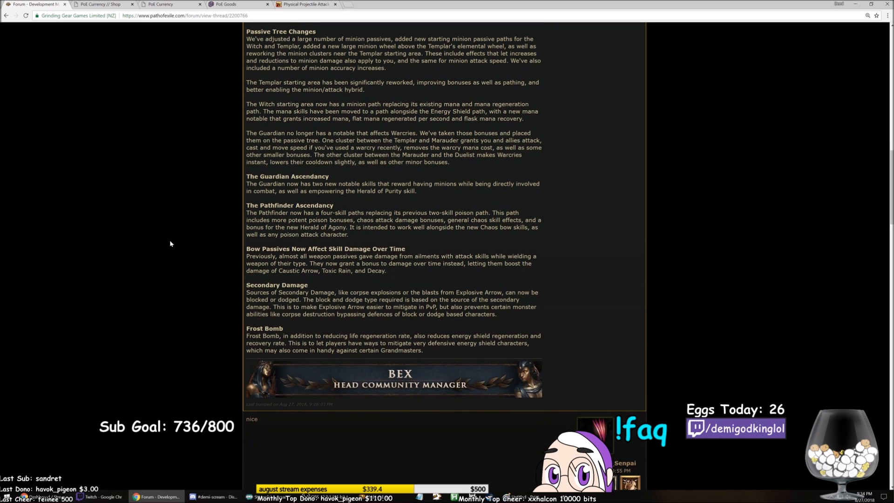
mouse_move(170, 246)
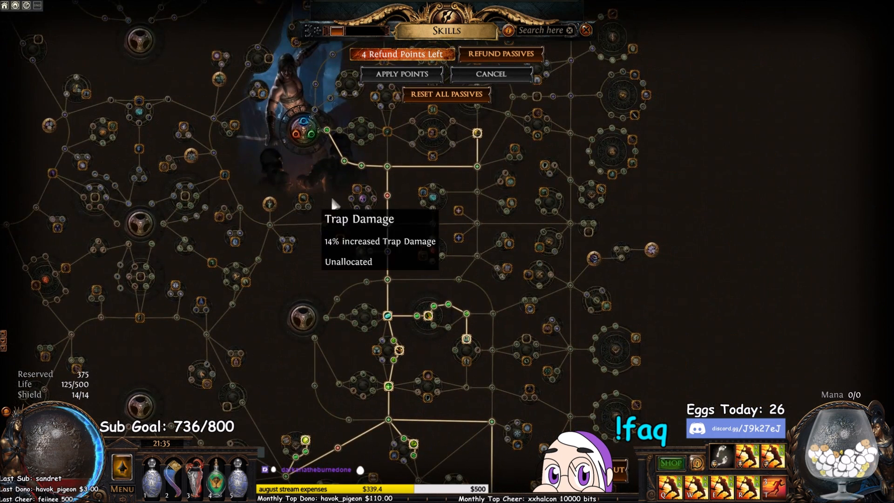
mouse_move(326, 177)
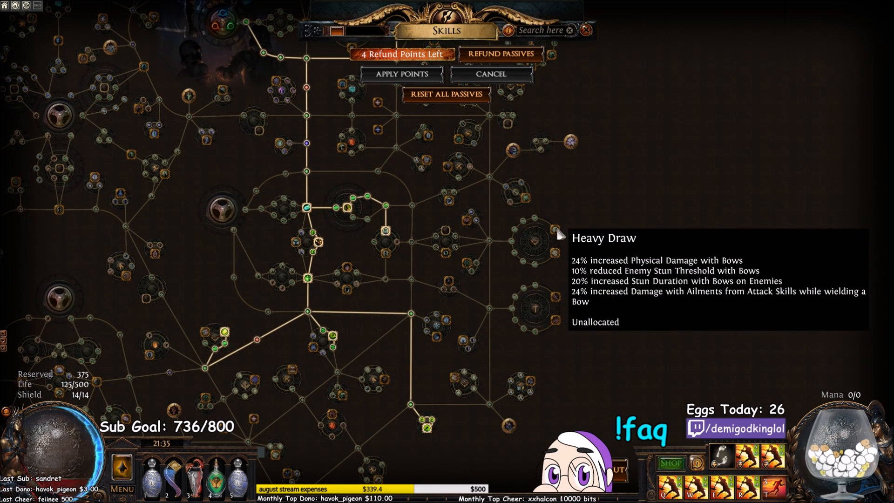
mouse_move(570, 243)
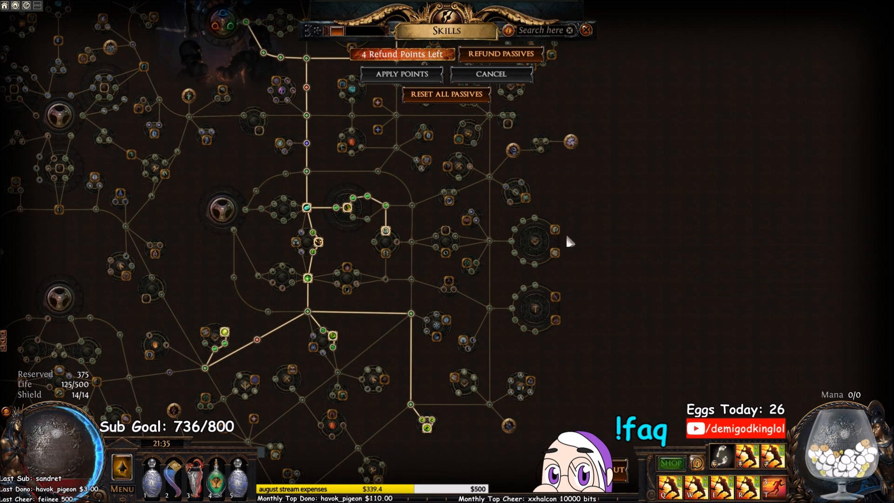
mouse_move(559, 253)
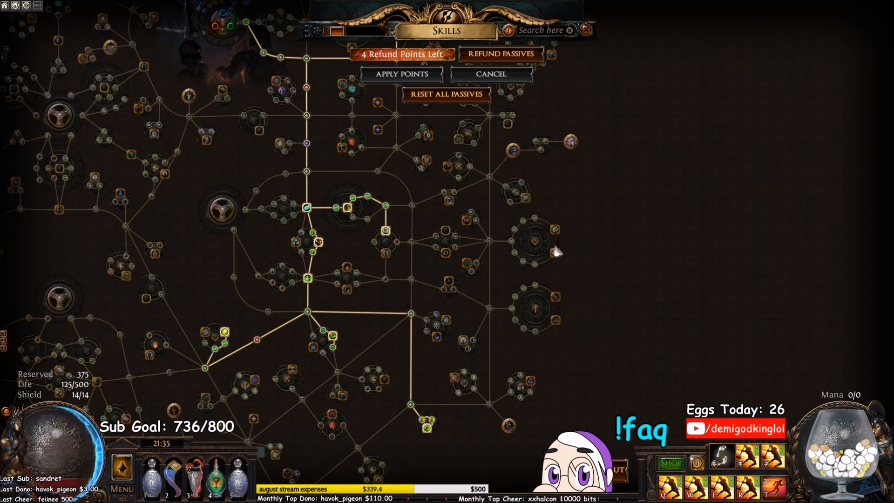
mouse_move(558, 255)
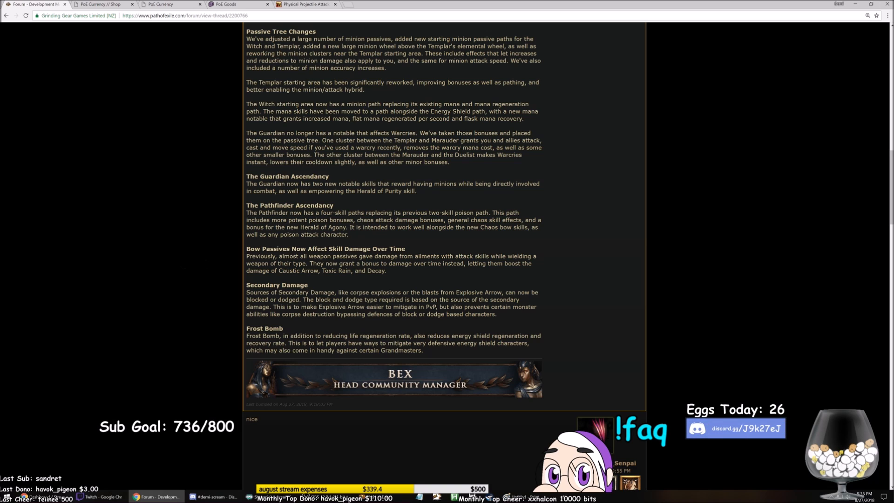
Highlight the Frost Bomb energy shield regeneration paragraph at the end of the post
double_click(292, 299)
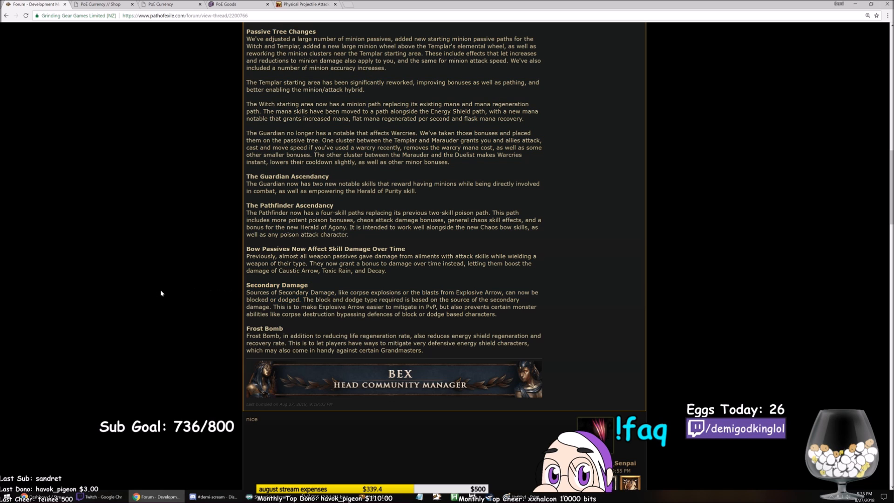
mouse_move(295, 324)
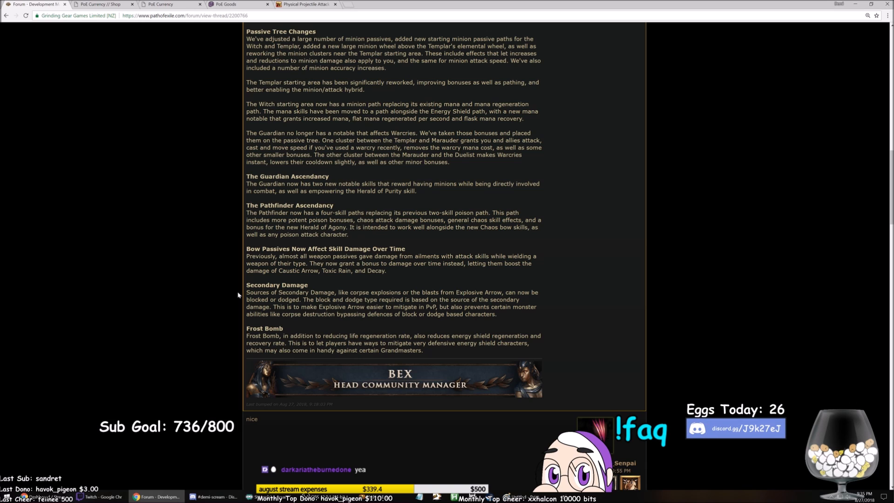
mouse_move(239, 295)
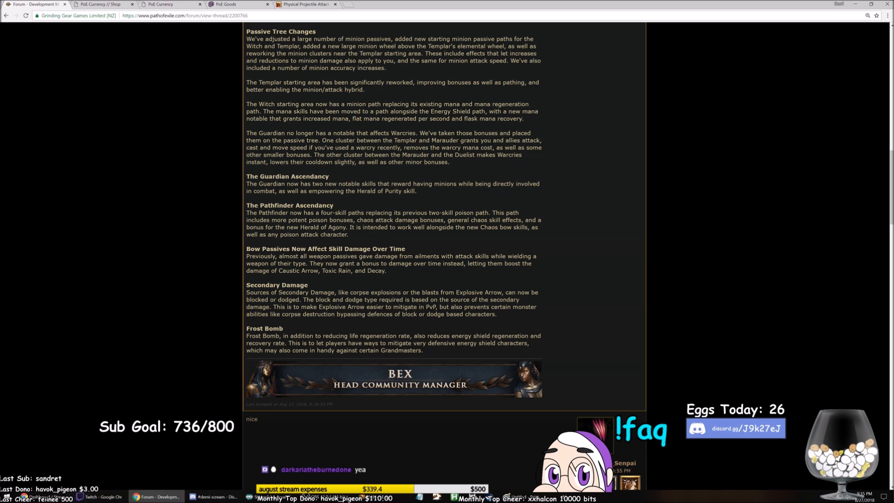
left_click_drag(427, 299, 318, 306)
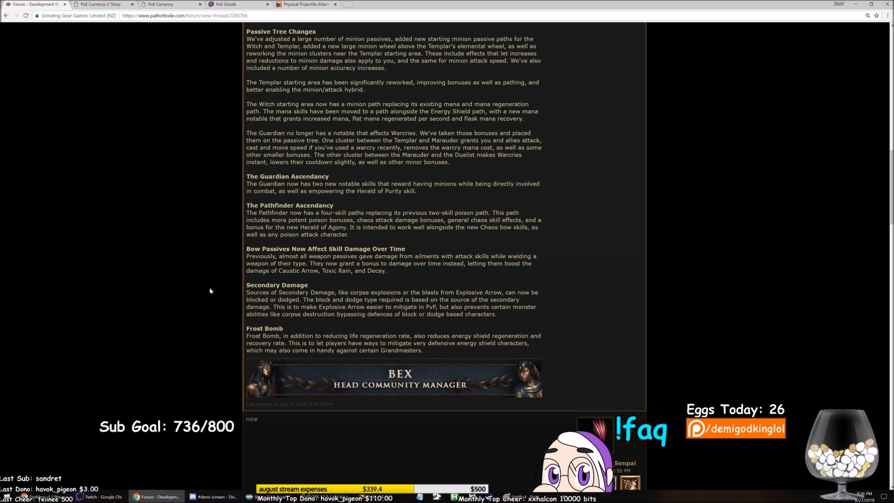
left_click_drag(246, 329, 423, 350)
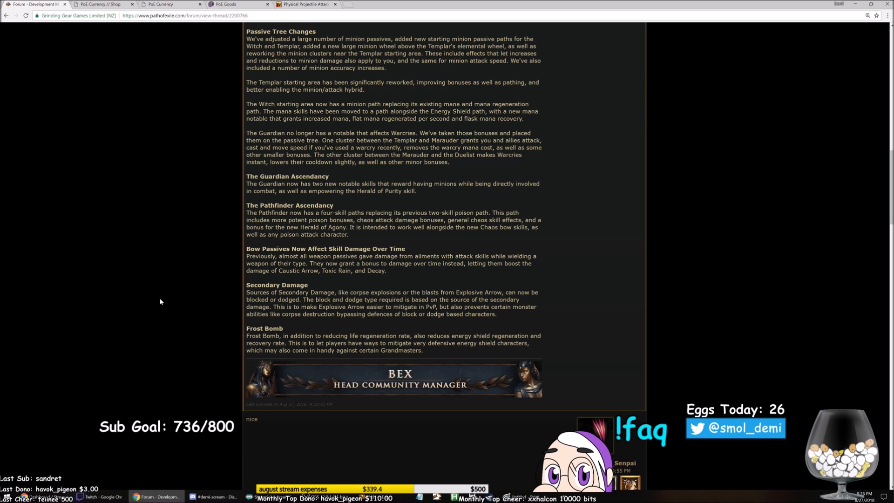
scroll("down", 3)
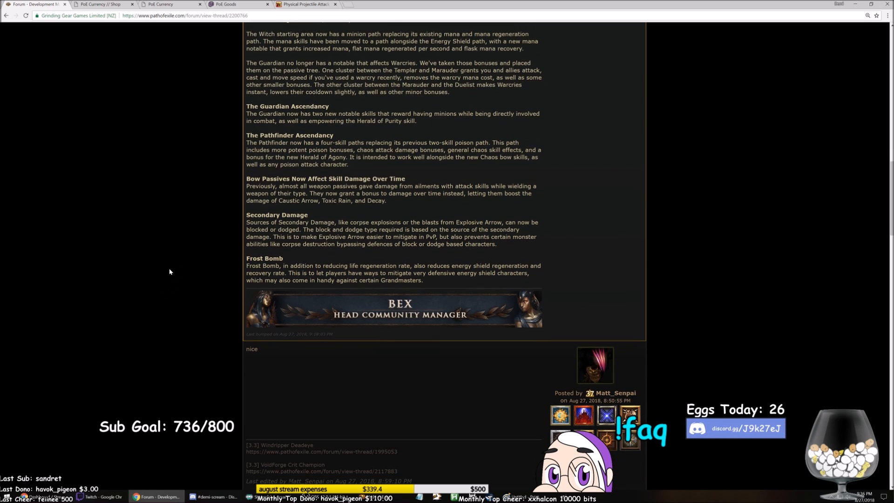
mouse_move(192, 261)
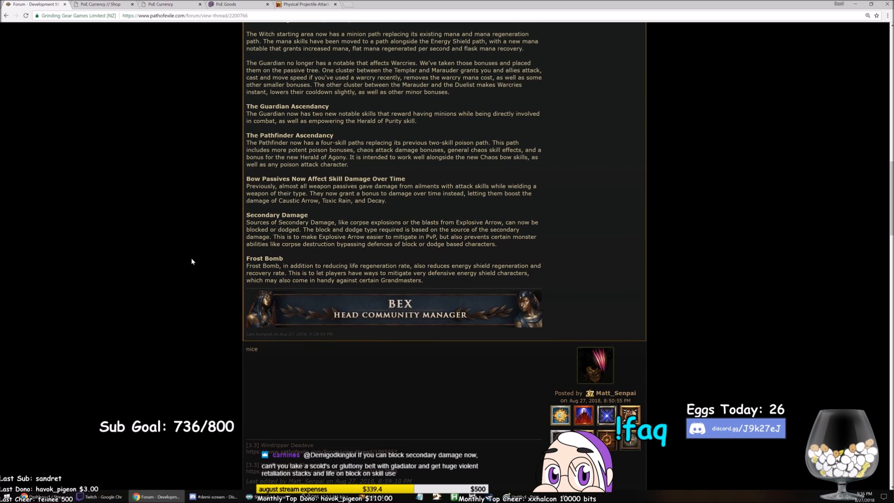
mouse_move(176, 262)
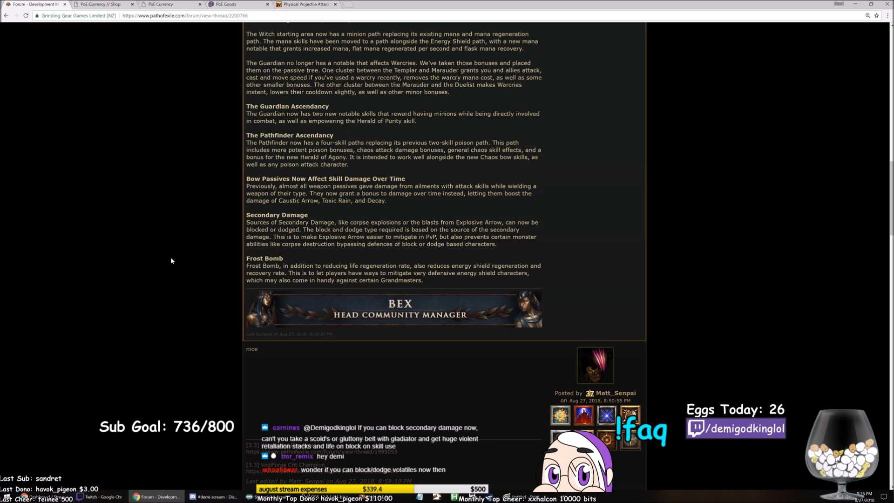
mouse_move(180, 257)
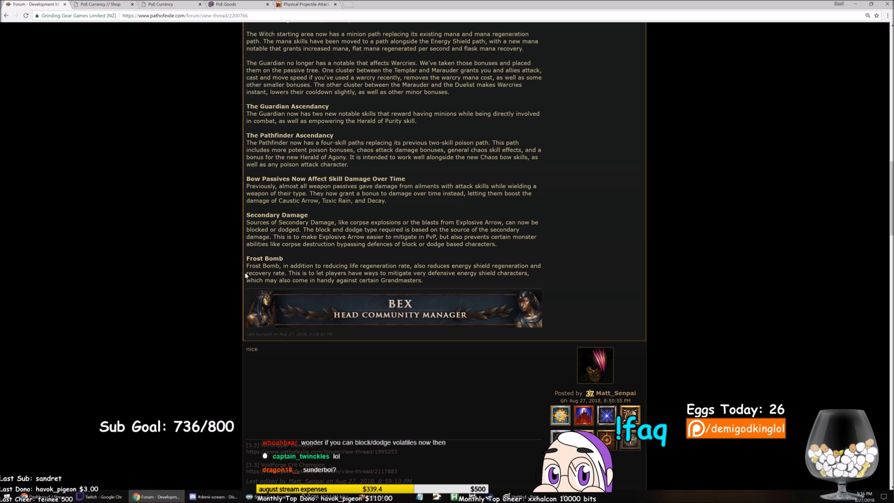
left_click_drag(246, 258, 423, 280)
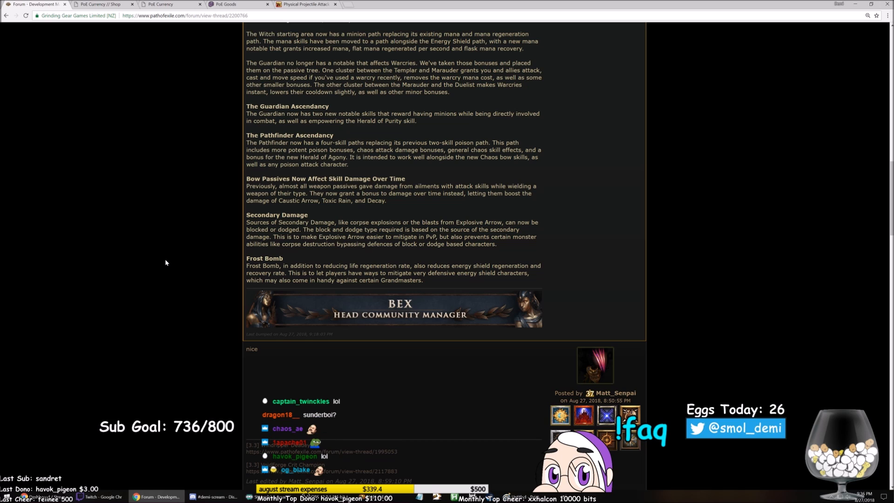
mouse_move(208, 265)
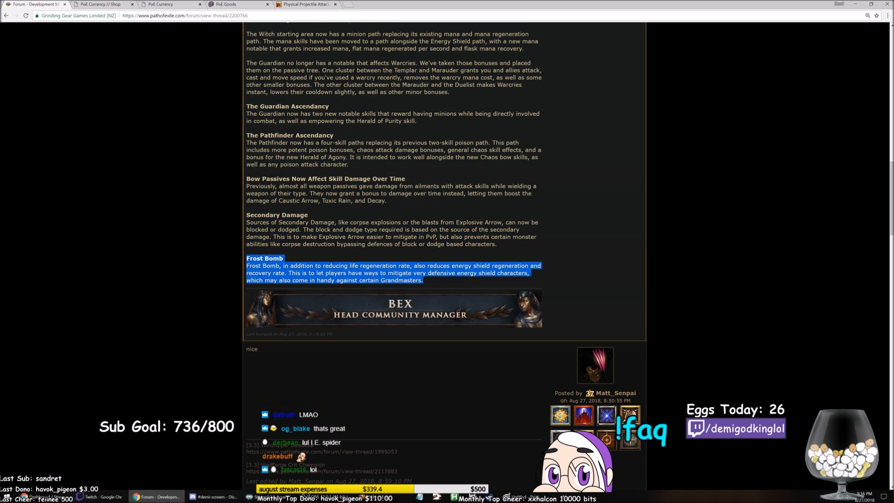
Return to the Bex_GGG opening post and start a reply quoting it
scroll("up", 3)
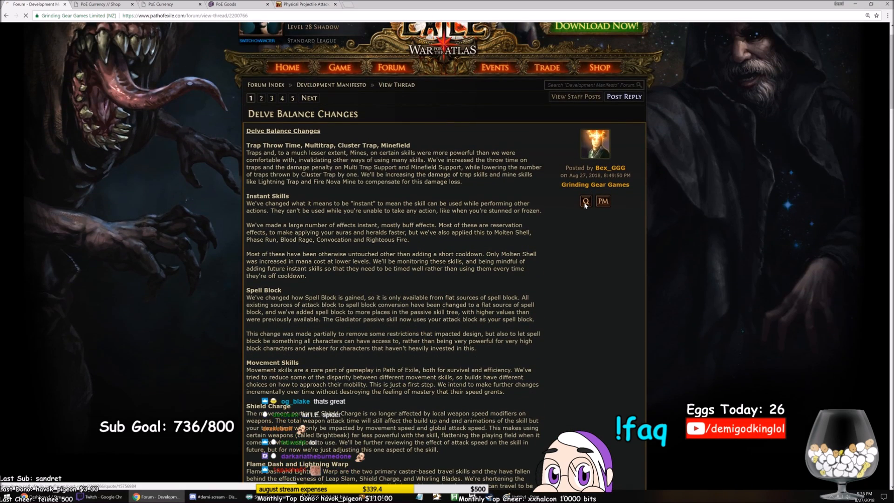
left_click(623, 96)
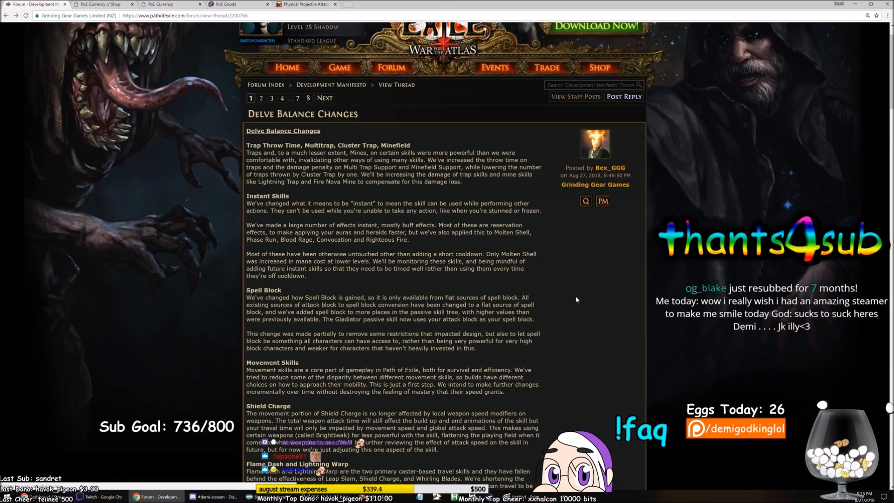
mouse_move(575, 208)
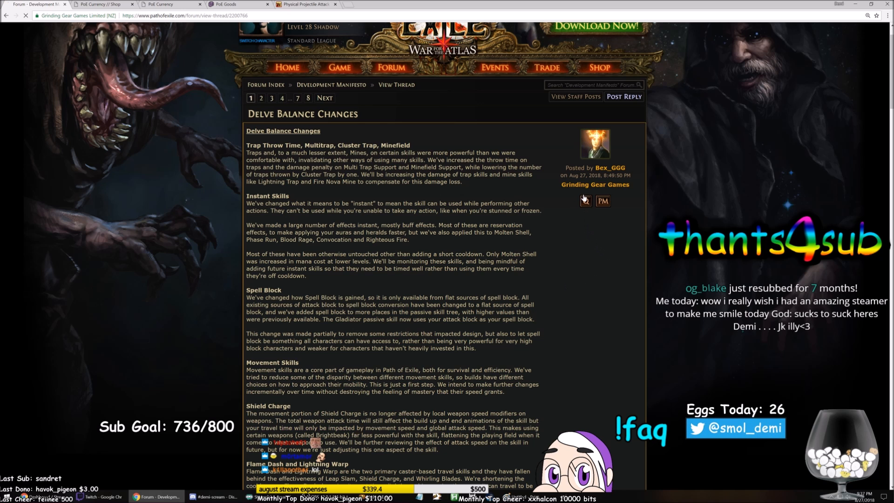
Post a reply quoting only the Frost Bomb change, asking 'what did spider' do to get nerfed
left_click(624, 96)
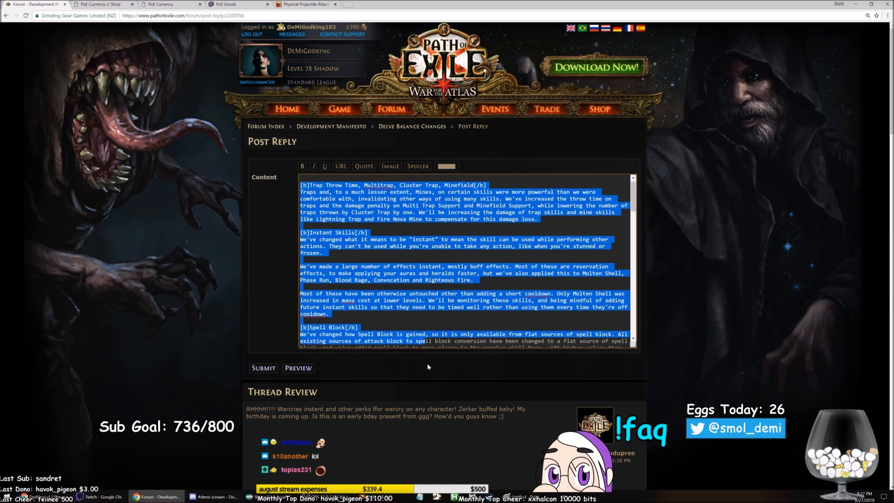
scroll("down", 3)
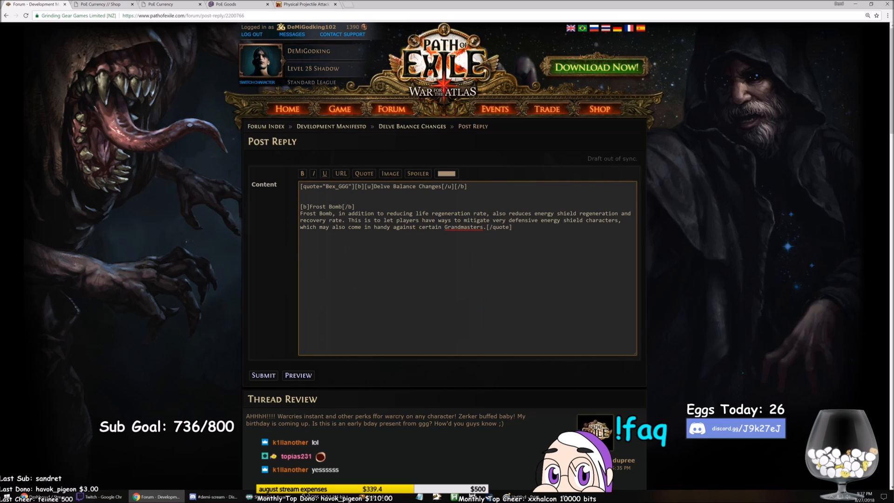
type("y u nerfing my baby bex? s")
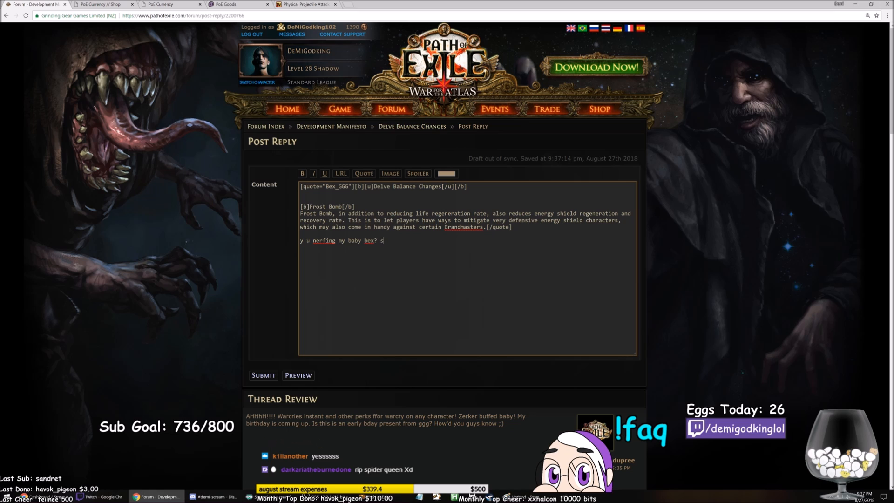
type("what did spider ever do to you?")
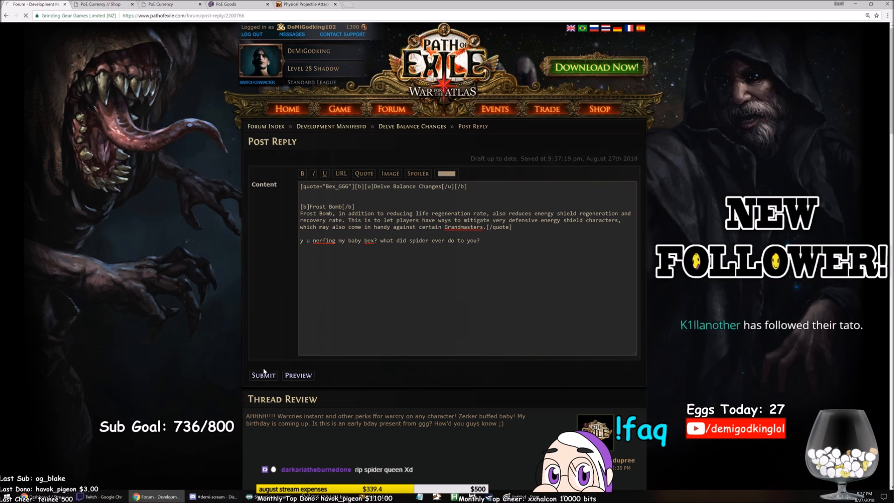
left_click(263, 376)
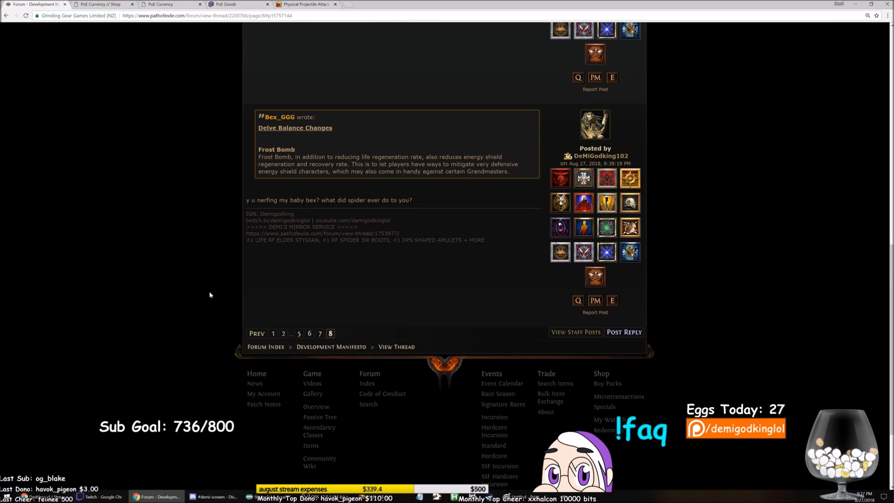
Return to page 1 and reread the opening post from Instant Skills through Kinetic Blast
left_click(273, 334)
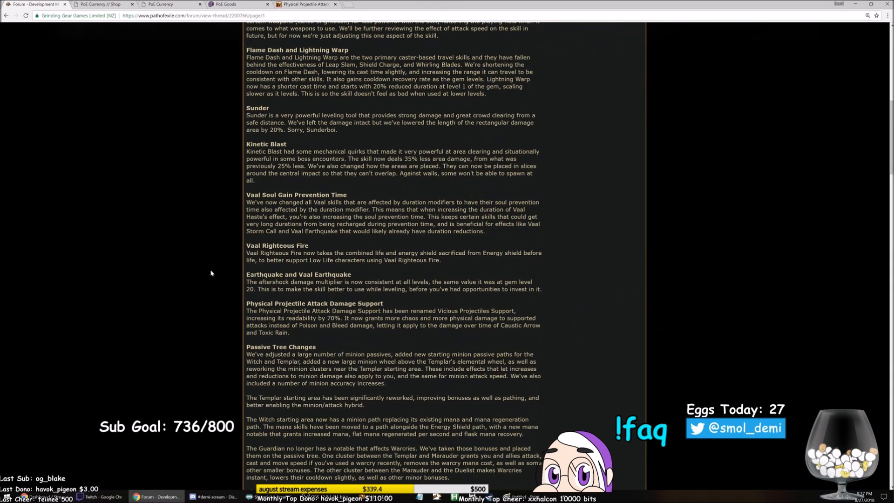
scroll("down", 3)
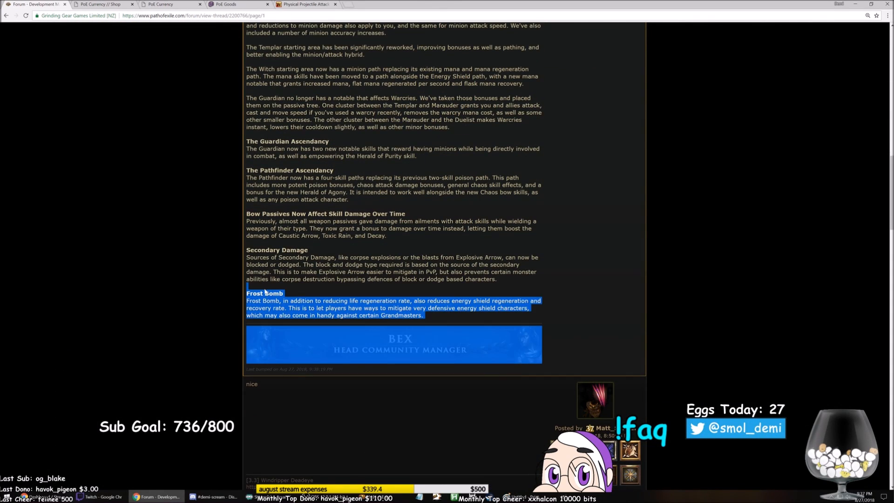
scroll("up", 3)
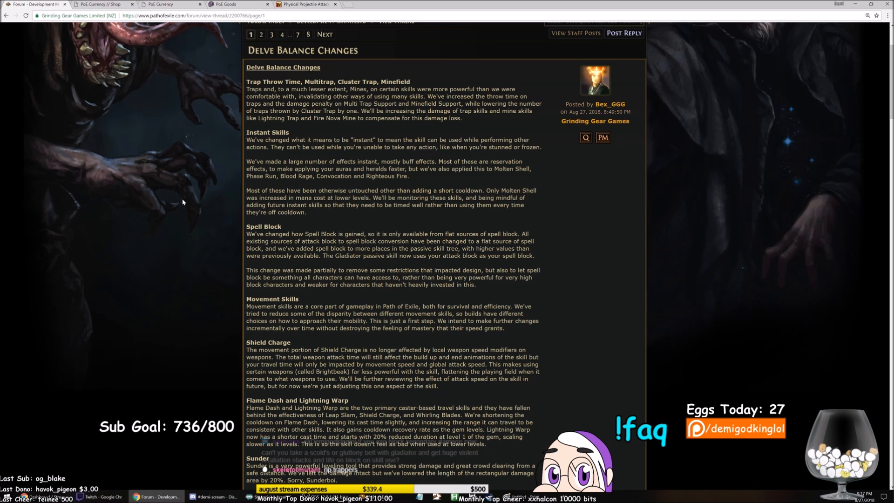
scroll("down", 3)
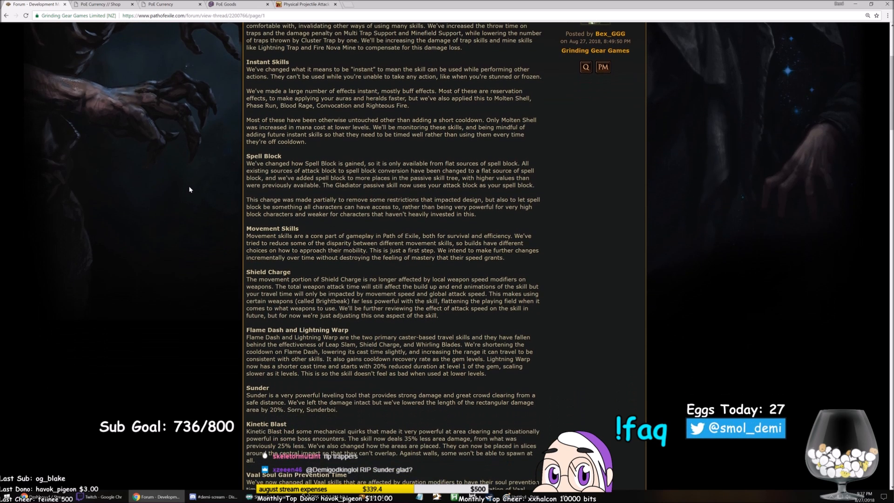
scroll("down", 3)
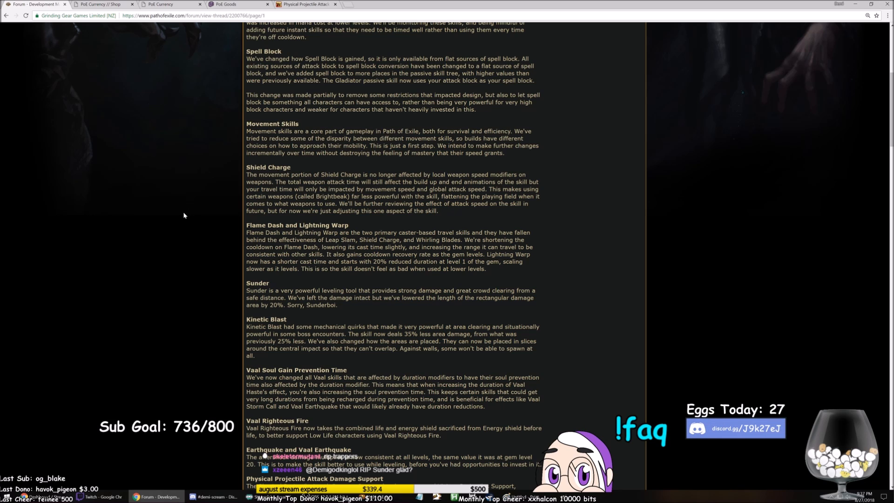
mouse_move(172, 244)
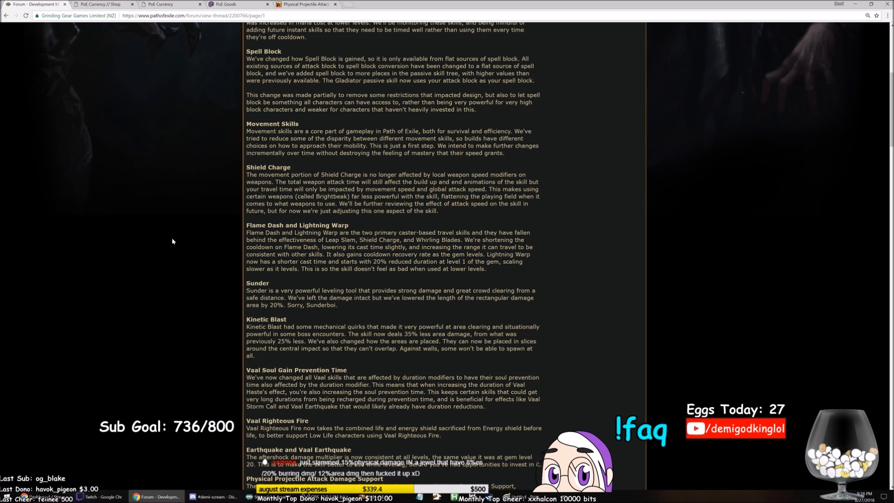
scroll("down", 3)
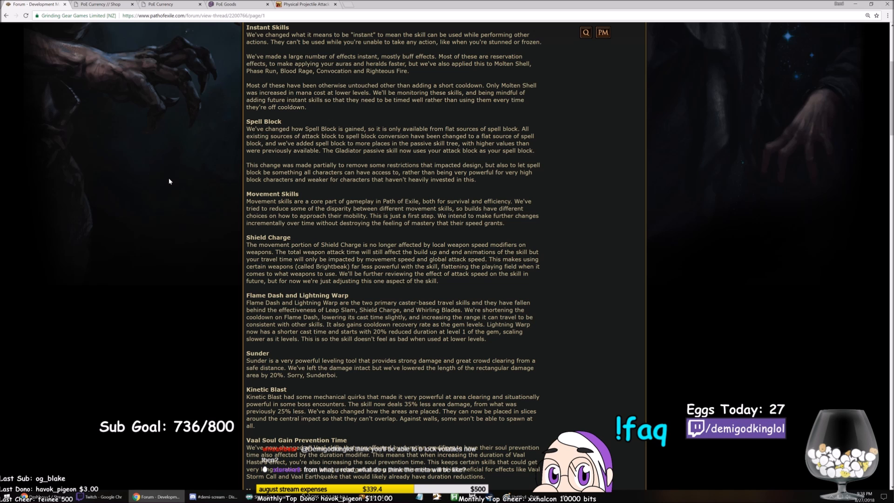
scroll("down", 3)
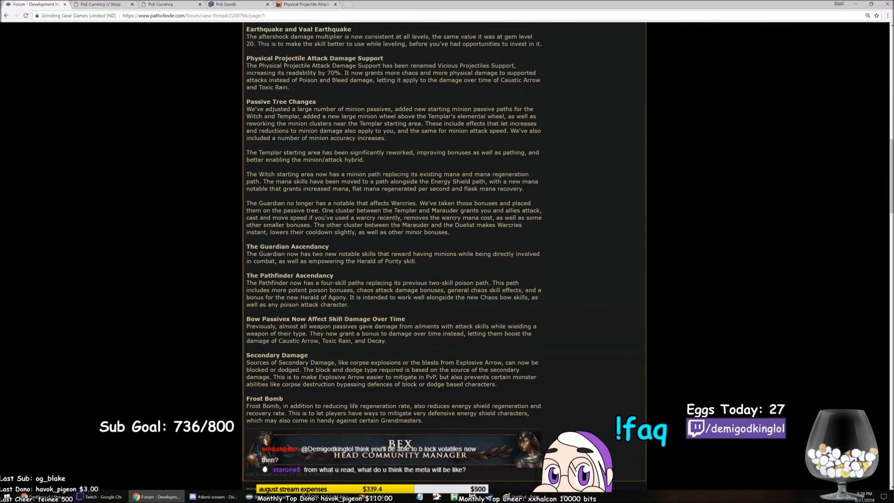
scroll("down", 3)
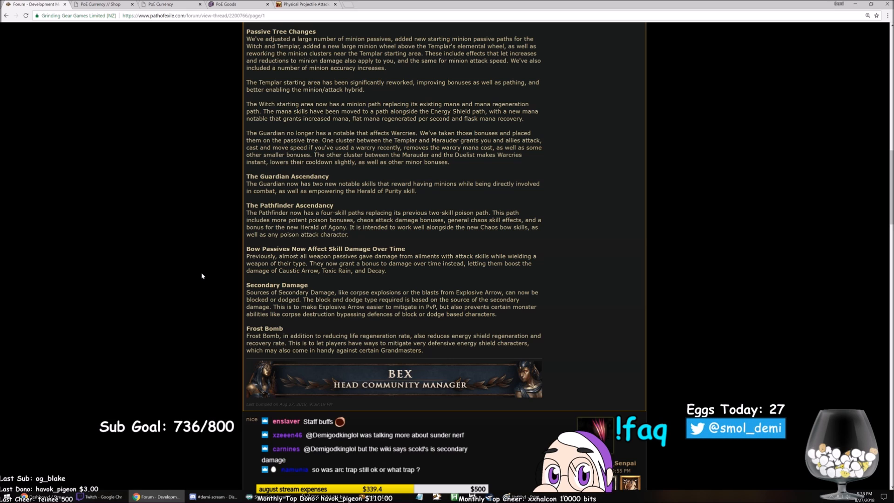
mouse_move(191, 272)
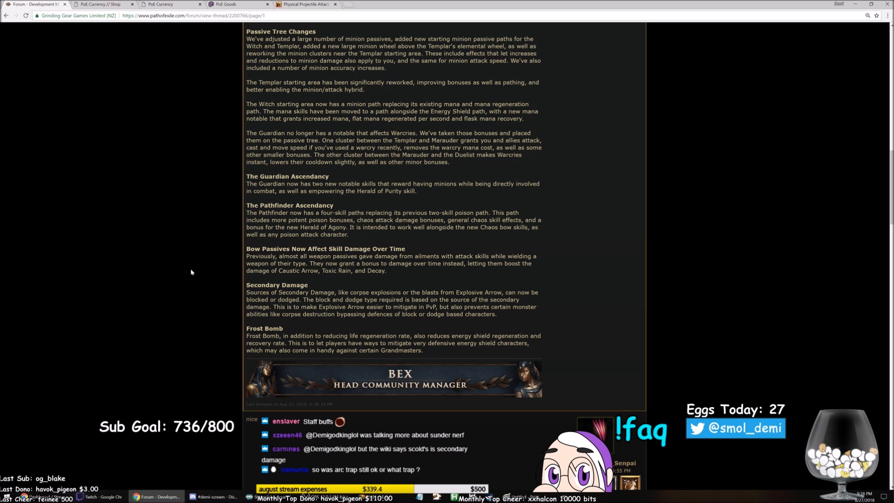
scroll("down", 3)
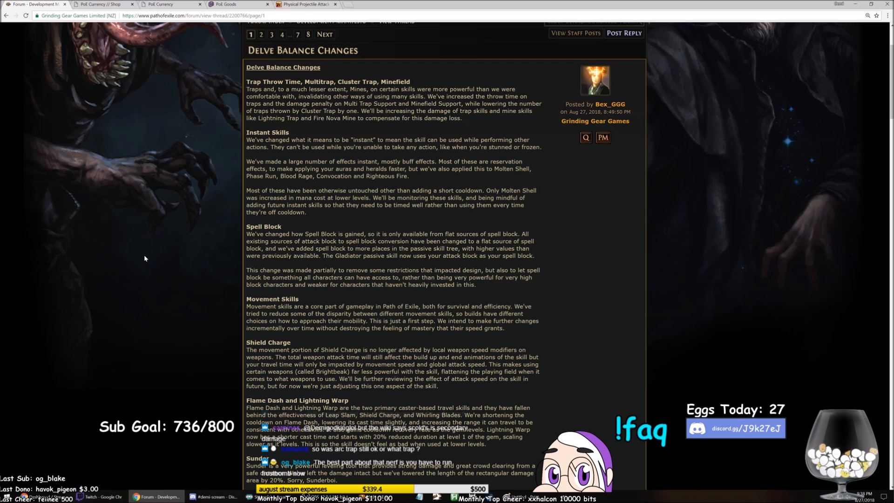
scroll("down", 3)
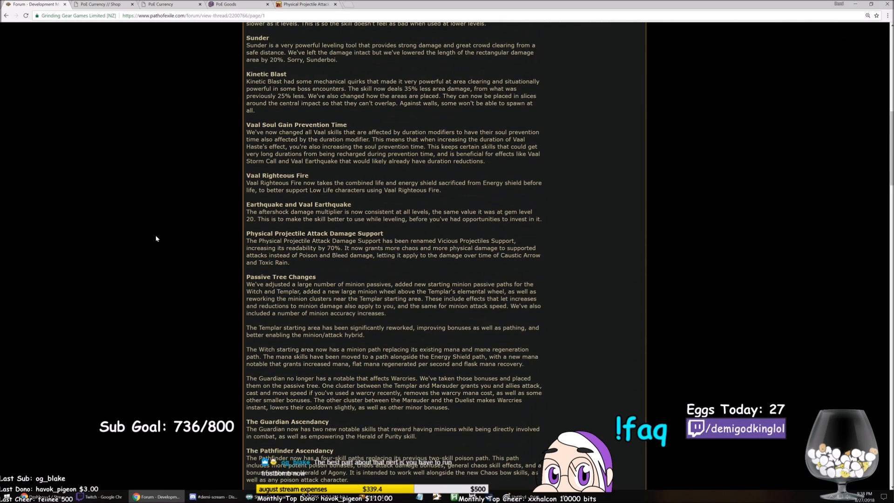
scroll("down", 3)
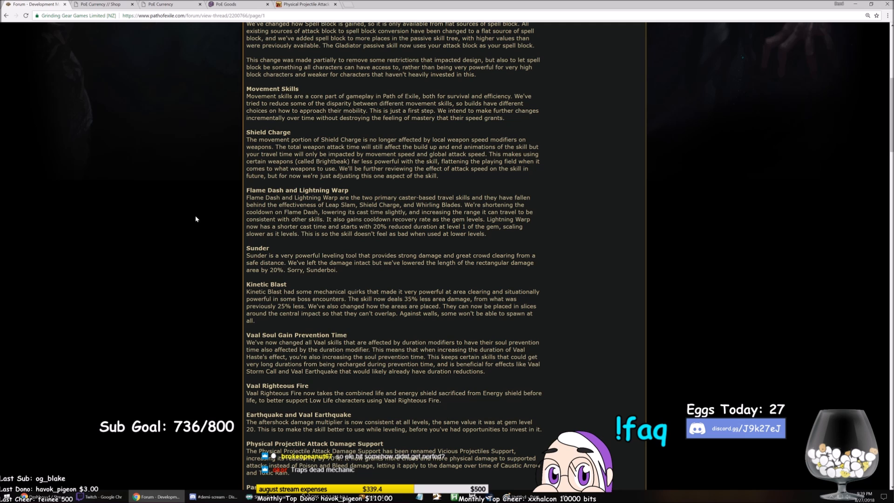
scroll("down", 3)
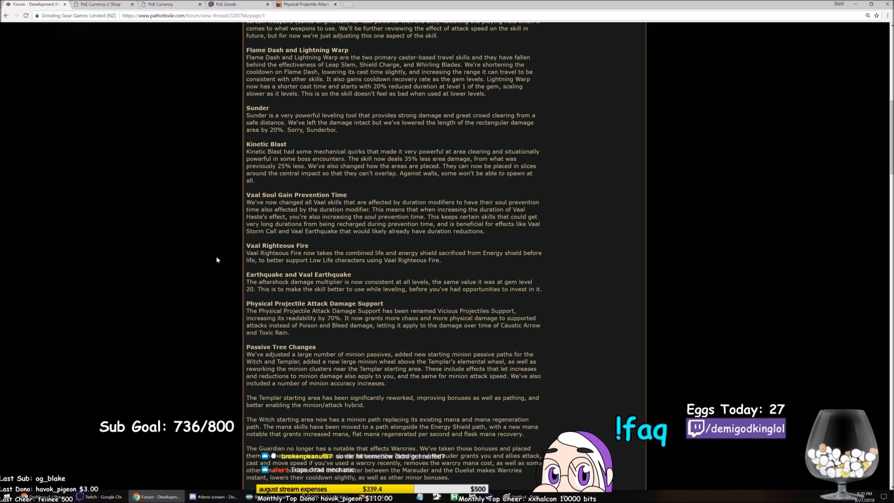
scroll("down", 3)
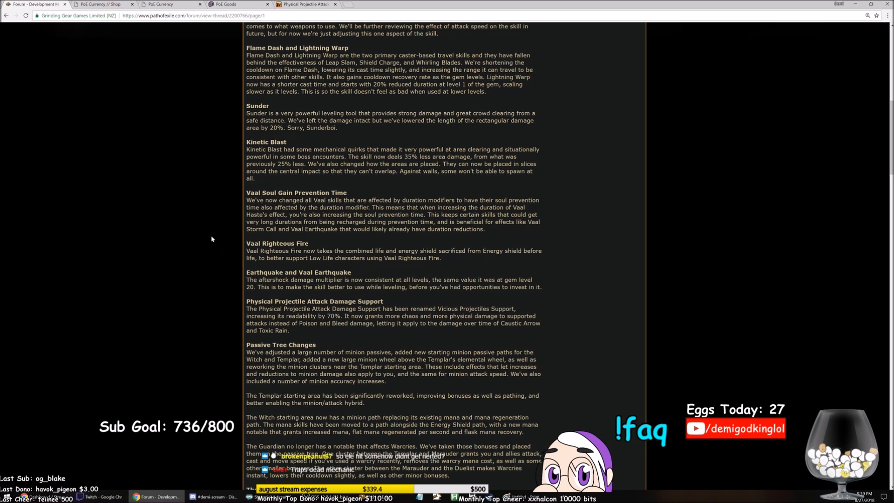
scroll("down", 3)
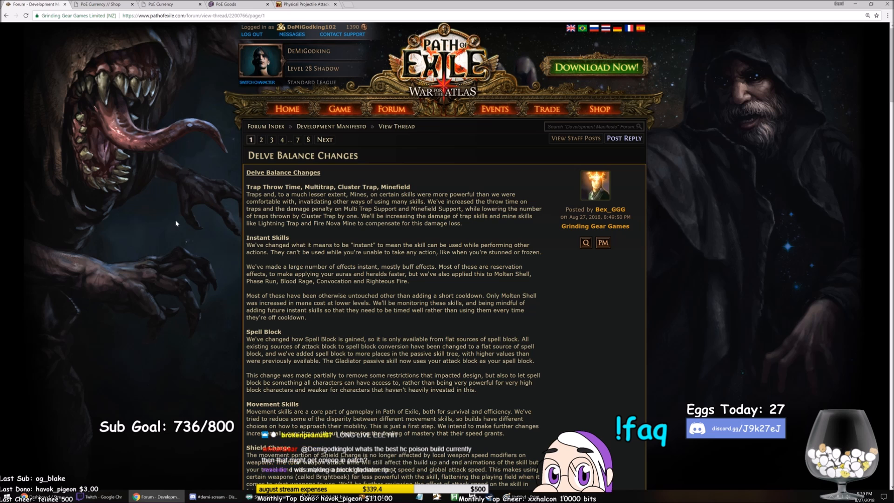
scroll("down", 3)
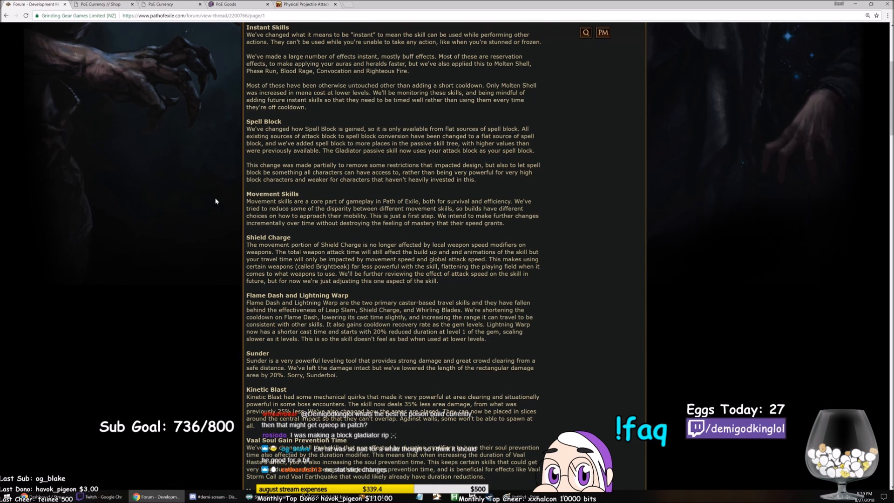
mouse_move(213, 211)
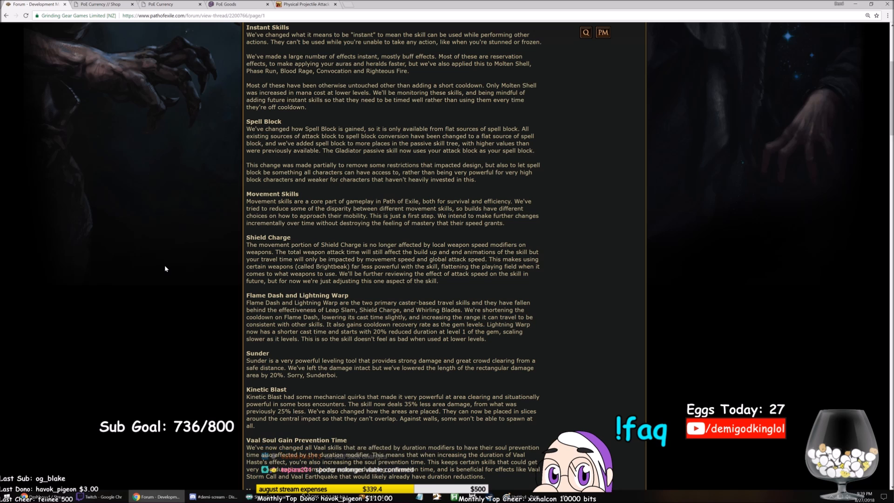
scroll("down", 3)
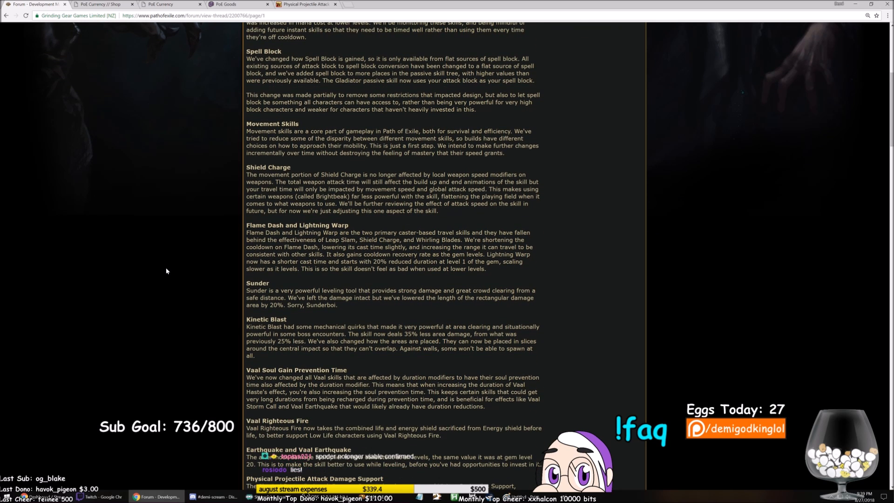
scroll("down", 3)
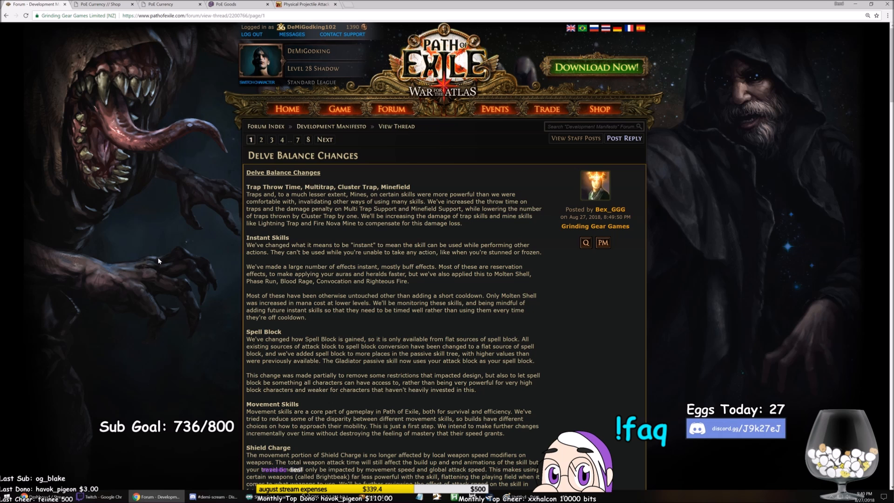
mouse_move(160, 251)
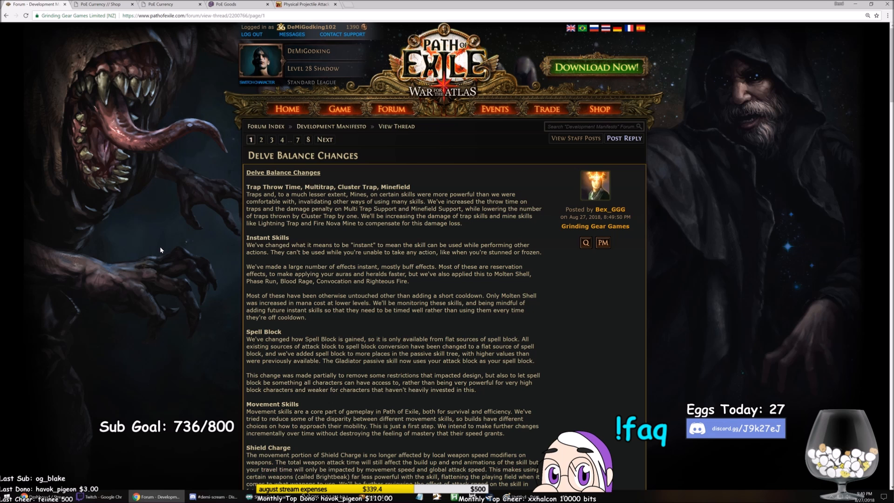